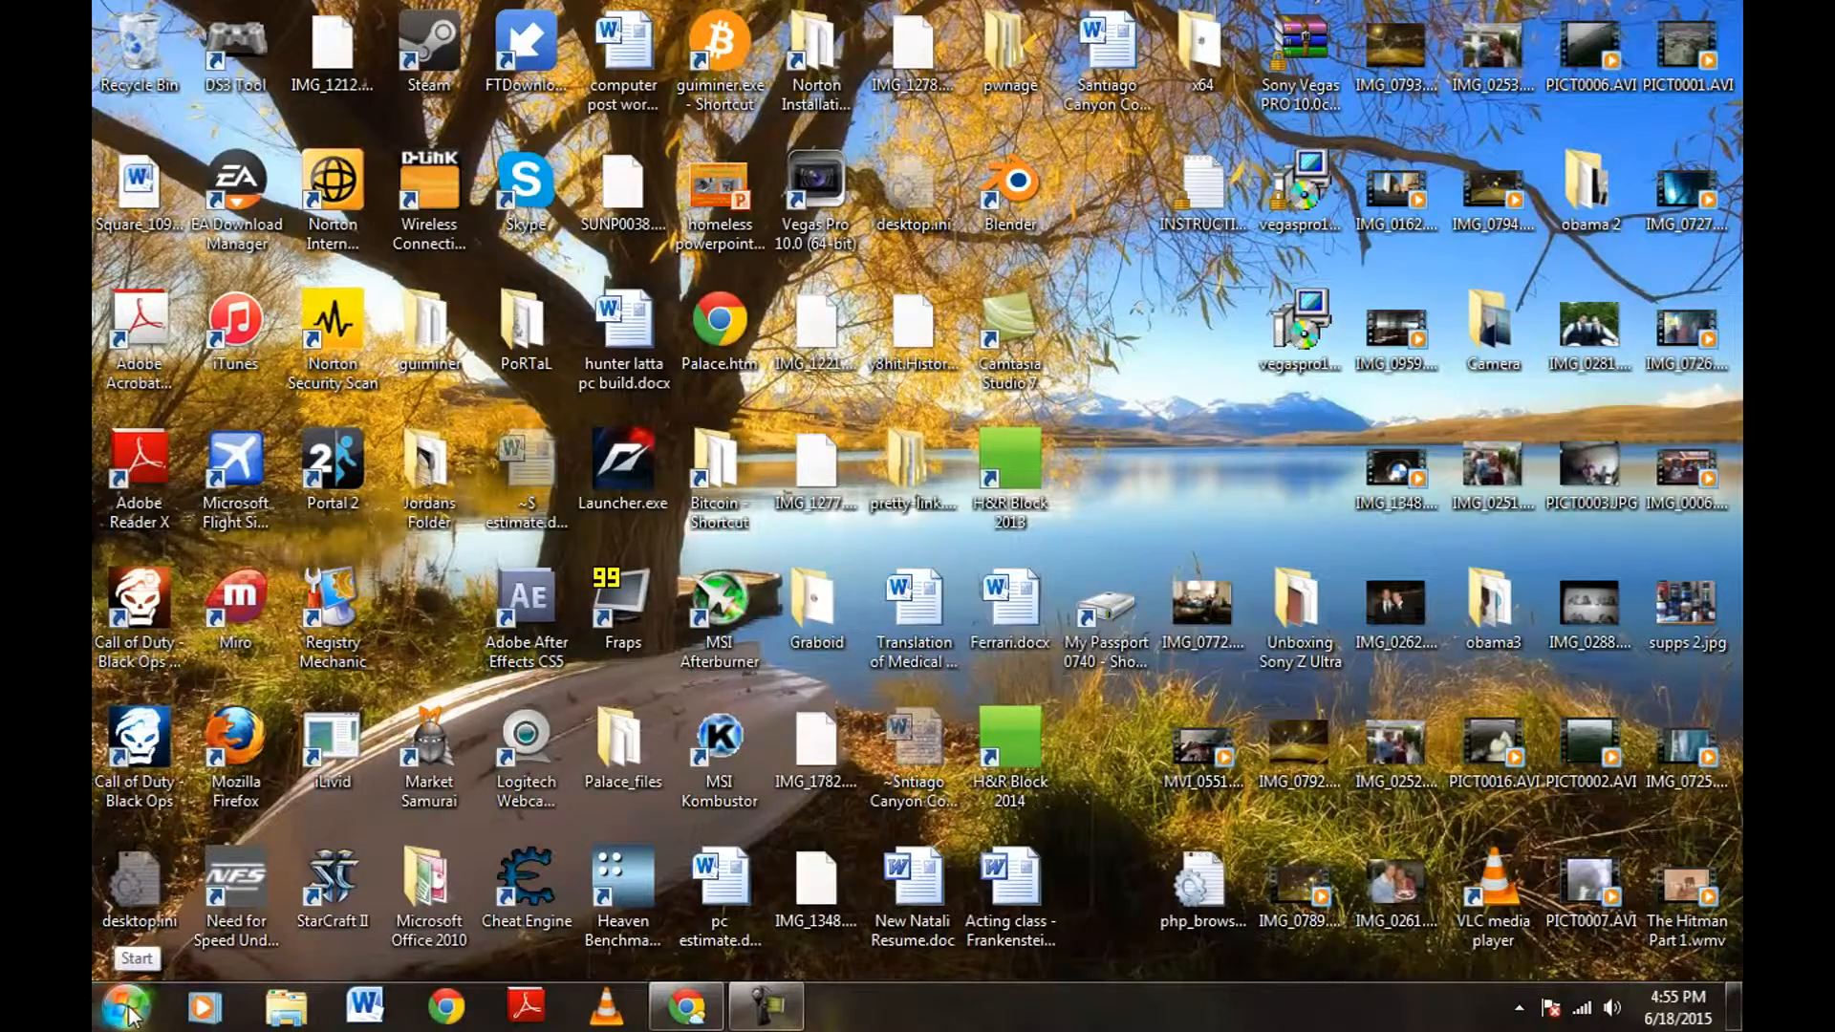
Open the Windows 7 Start menu from the taskbar
{"action": "left_click", "coordinate": [126, 1006]}
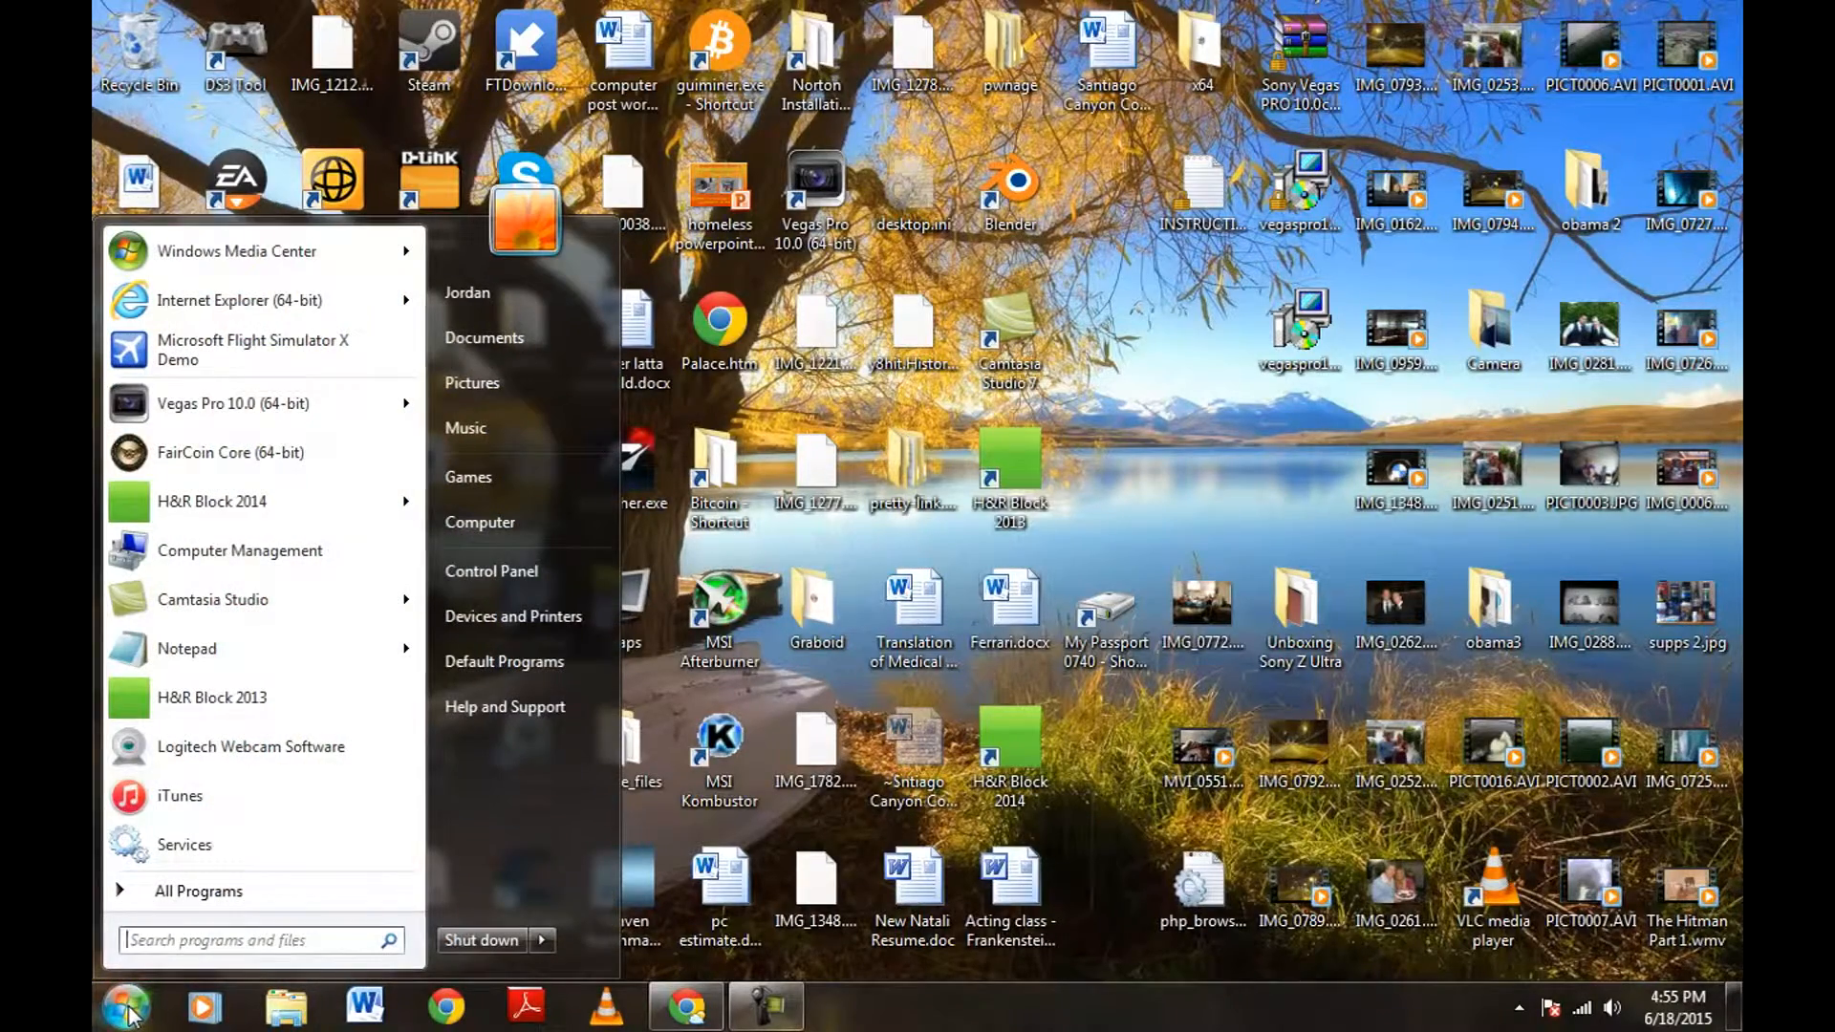
{"action": "mouse_move", "coordinate": [524, 572]}
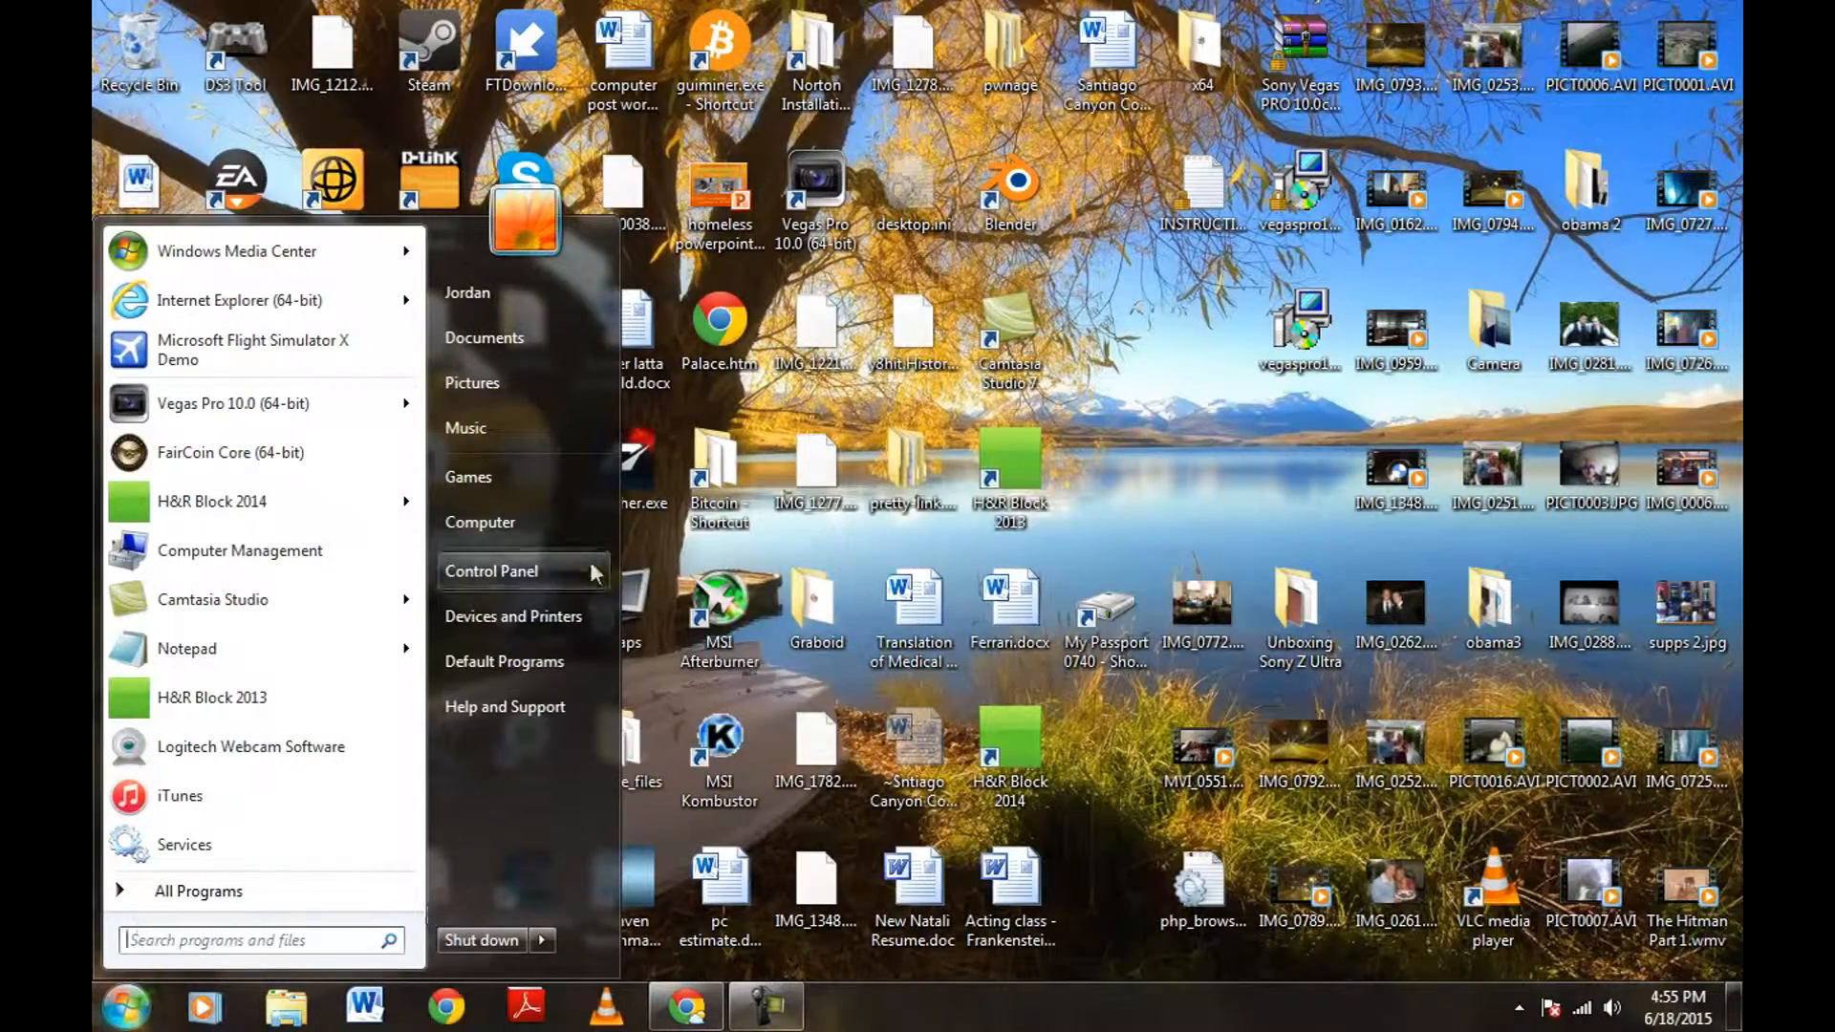
{"action": "mouse_move", "coordinate": [479, 522]}
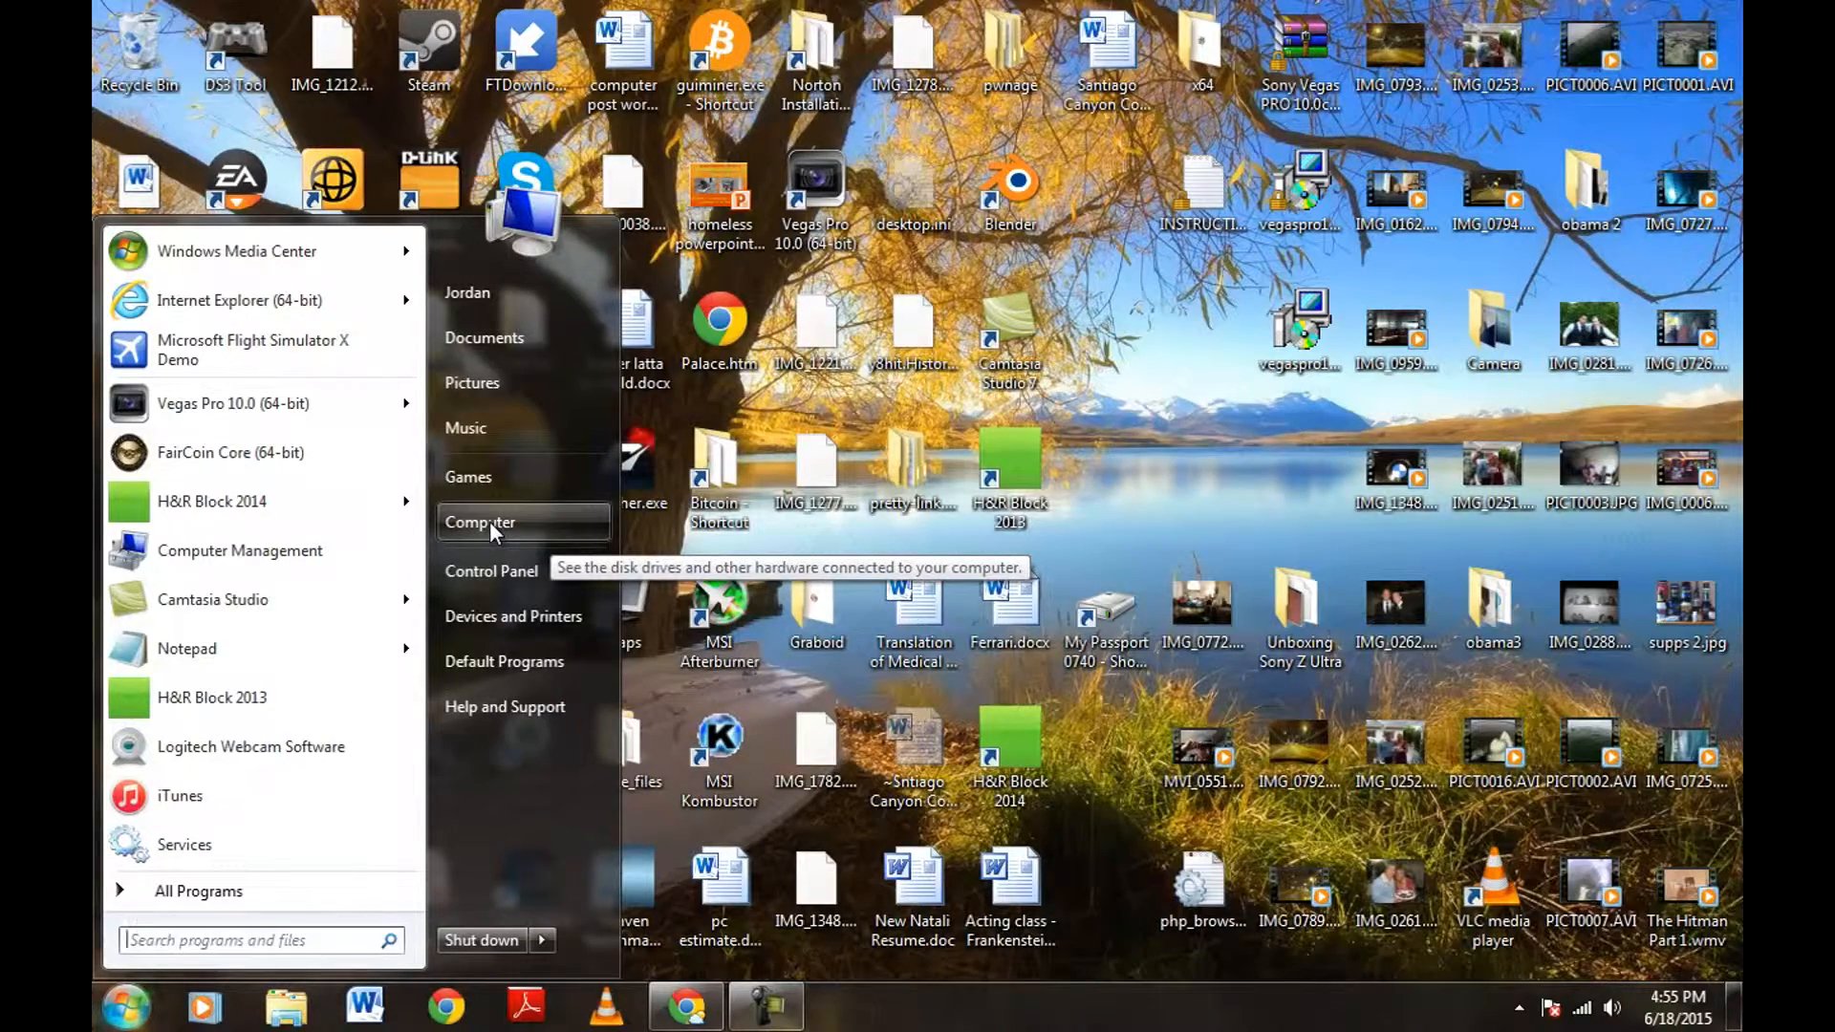
Open Computer from the Start menu to view the drives and removable storage
{"action": "left_click", "coordinate": [479, 522]}
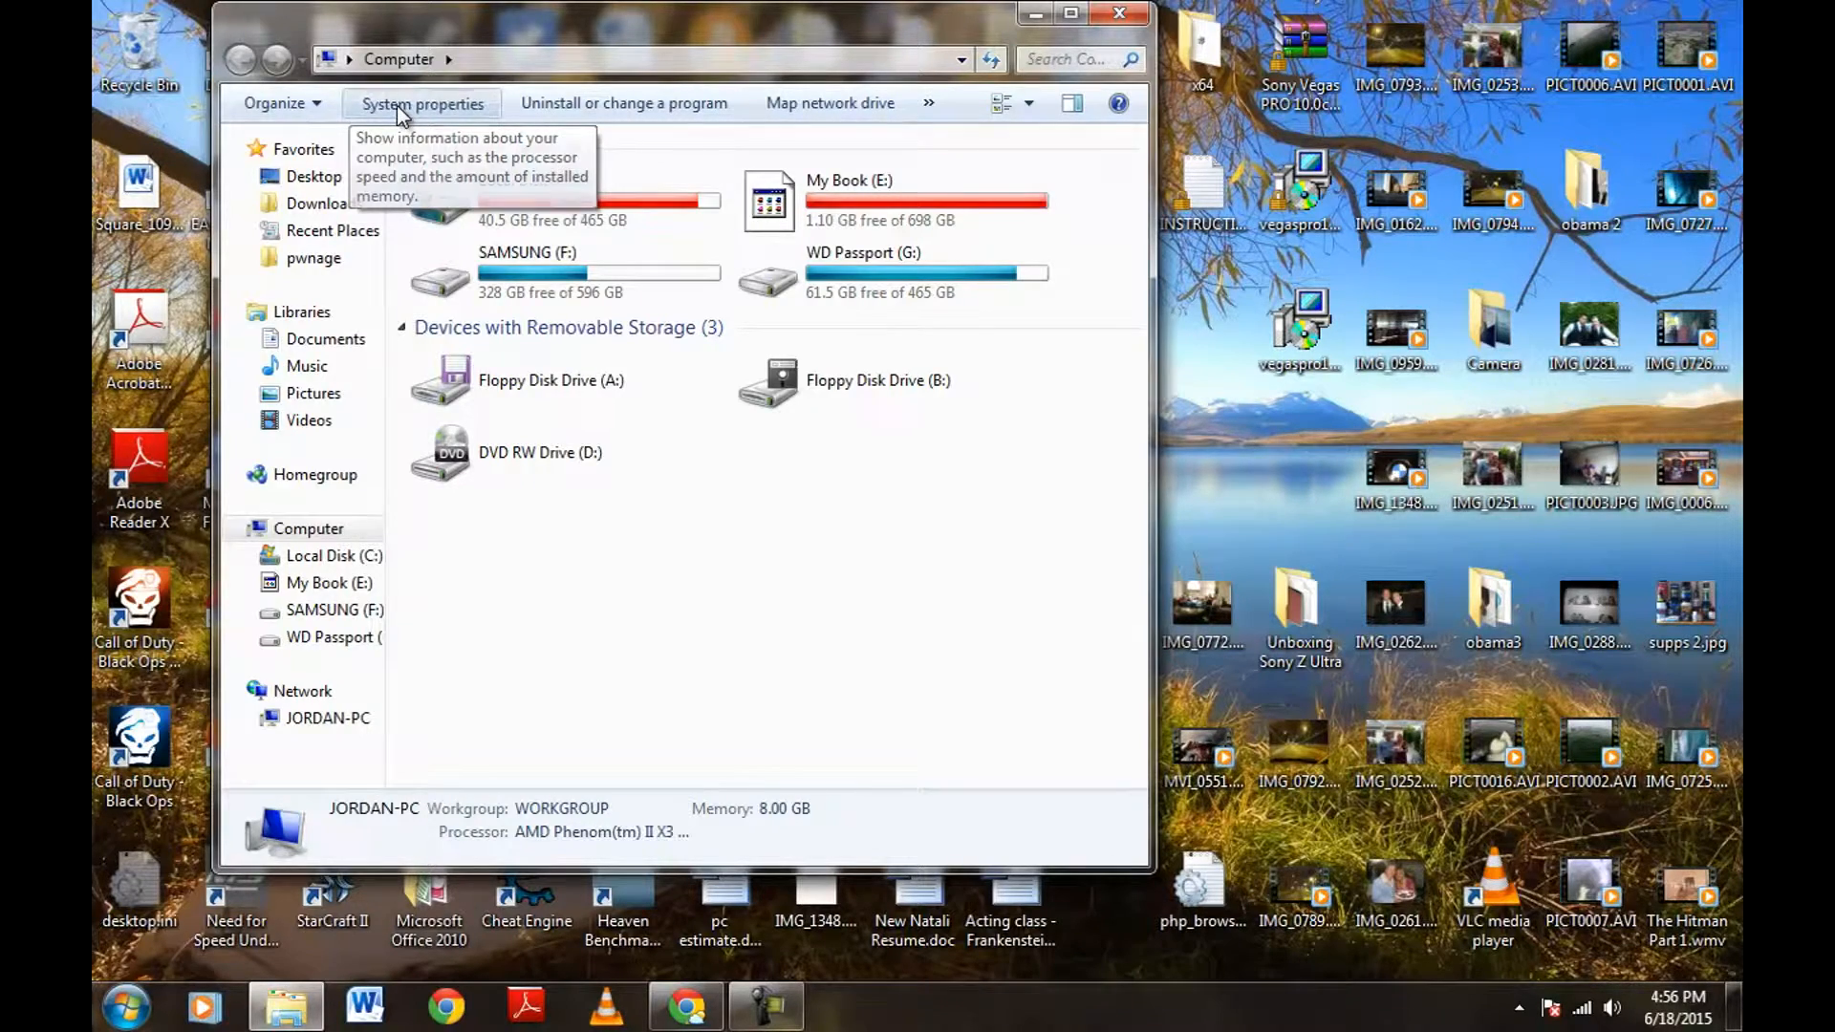
Open System properties to show Windows 7 Ultimate, 64-bit, AMD processor and 8 GB memory
{"action": "left_click", "coordinate": [421, 103]}
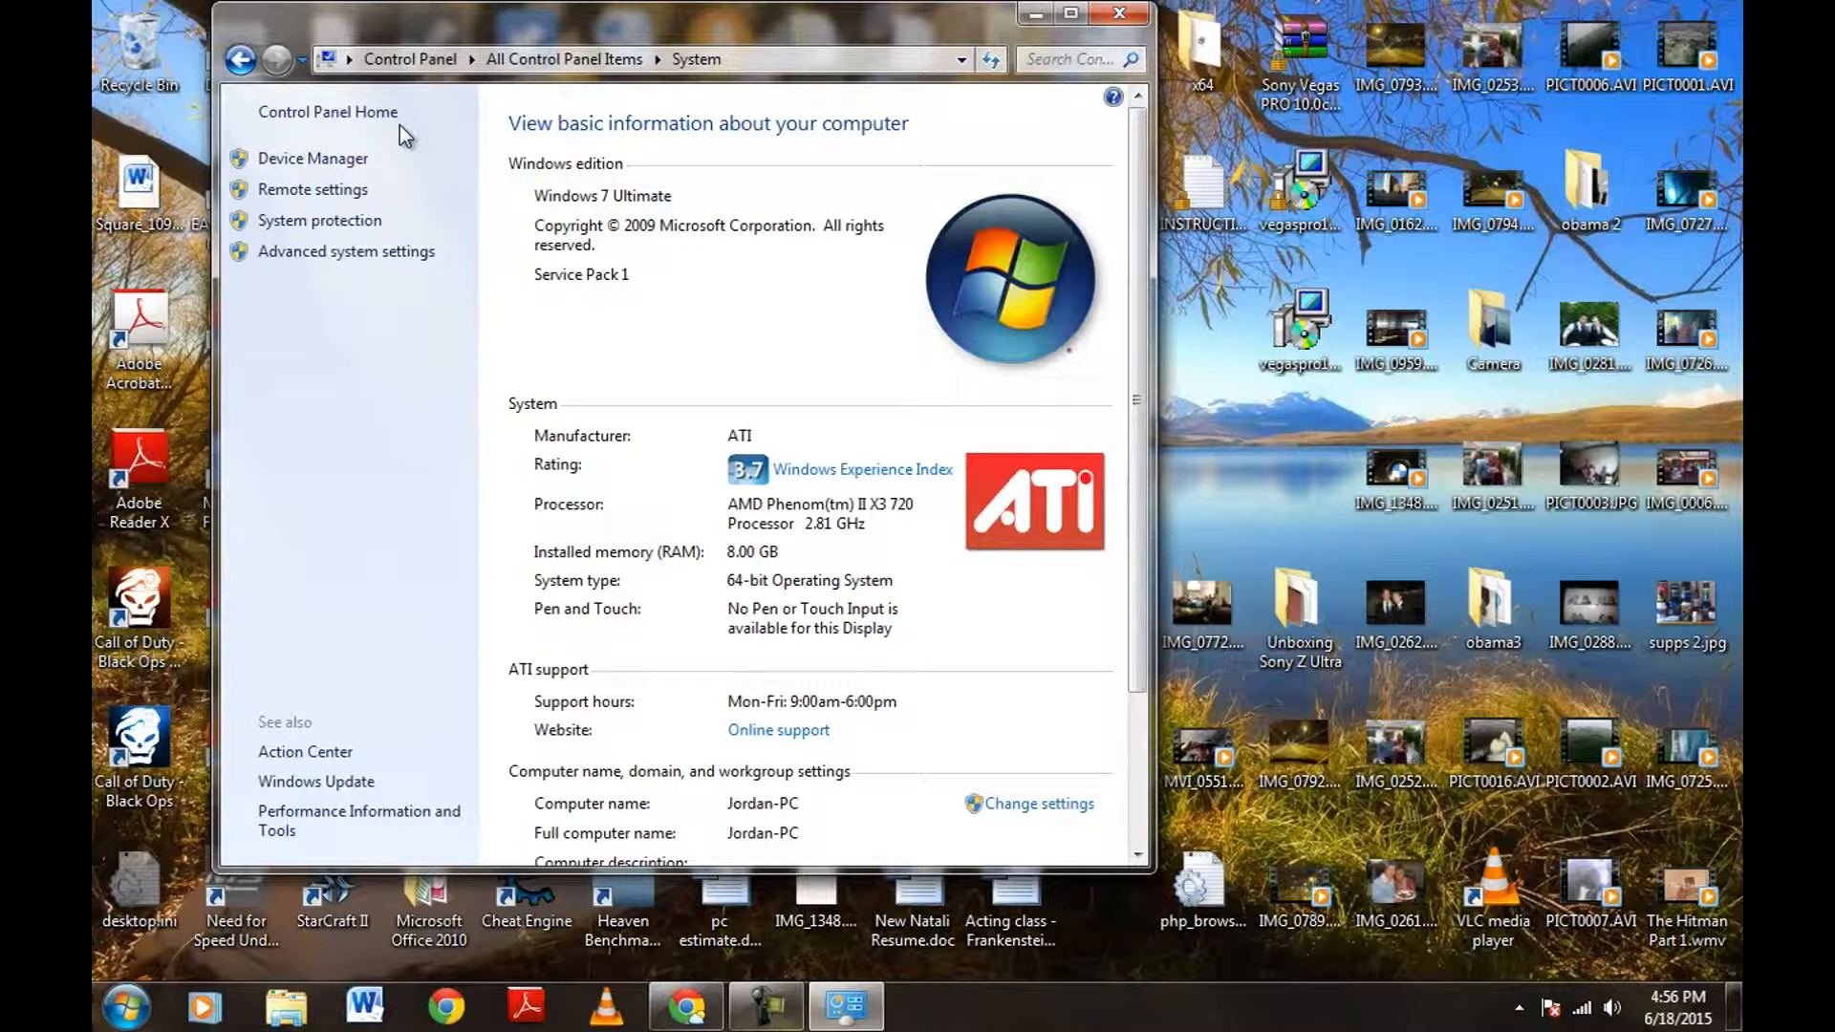
{"action": "mouse_move", "coordinate": [431, 170]}
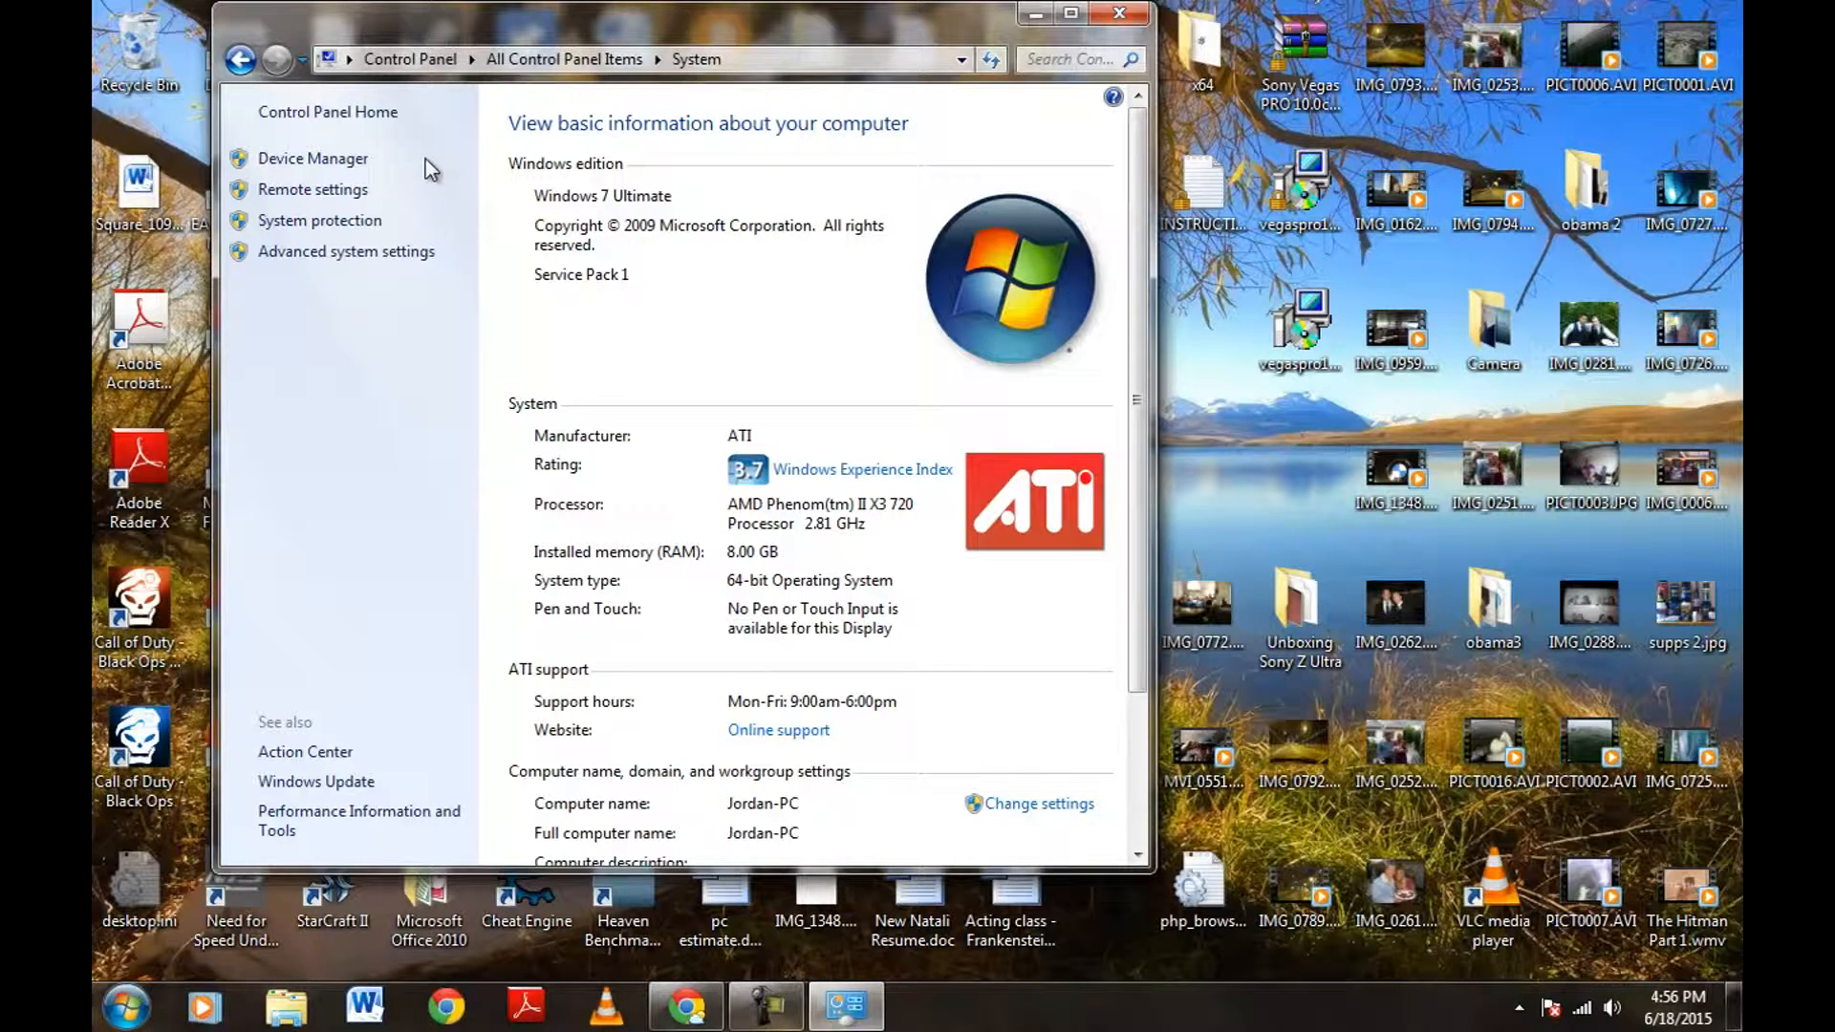
{"action": "mouse_move", "coordinate": [521, 421]}
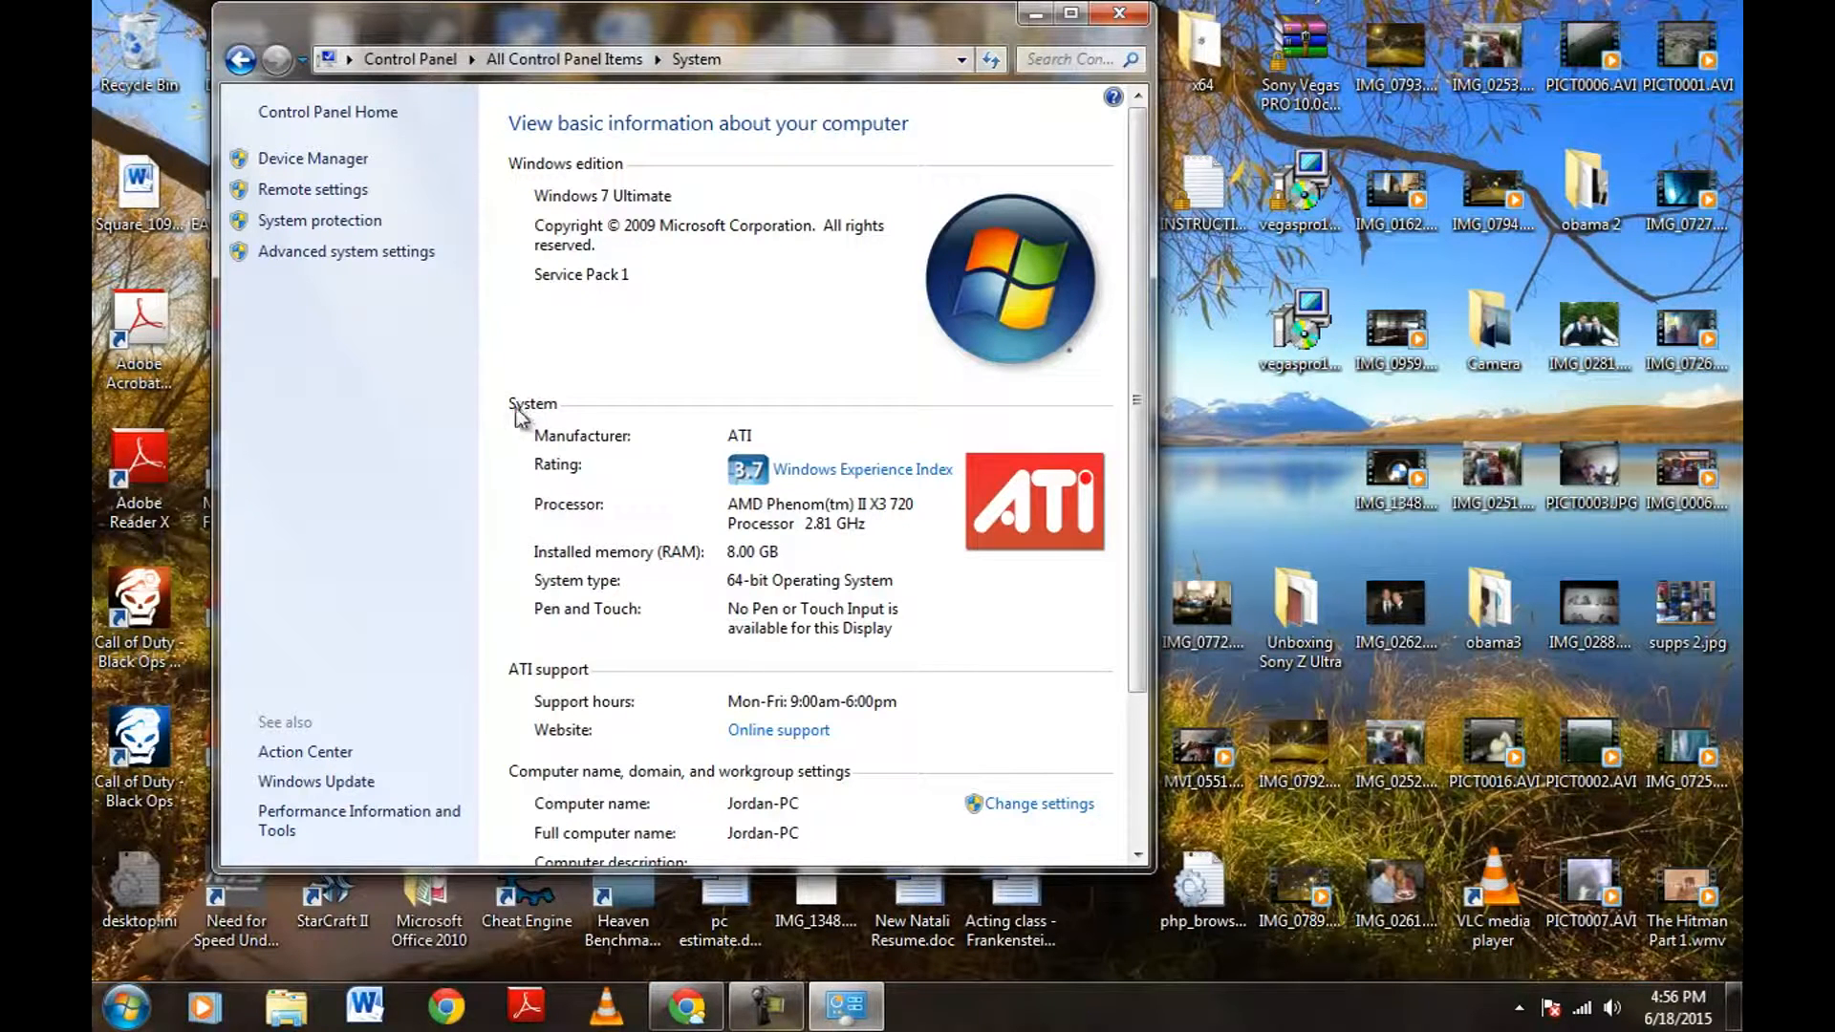
{"action": "mouse_move", "coordinate": [551, 568]}
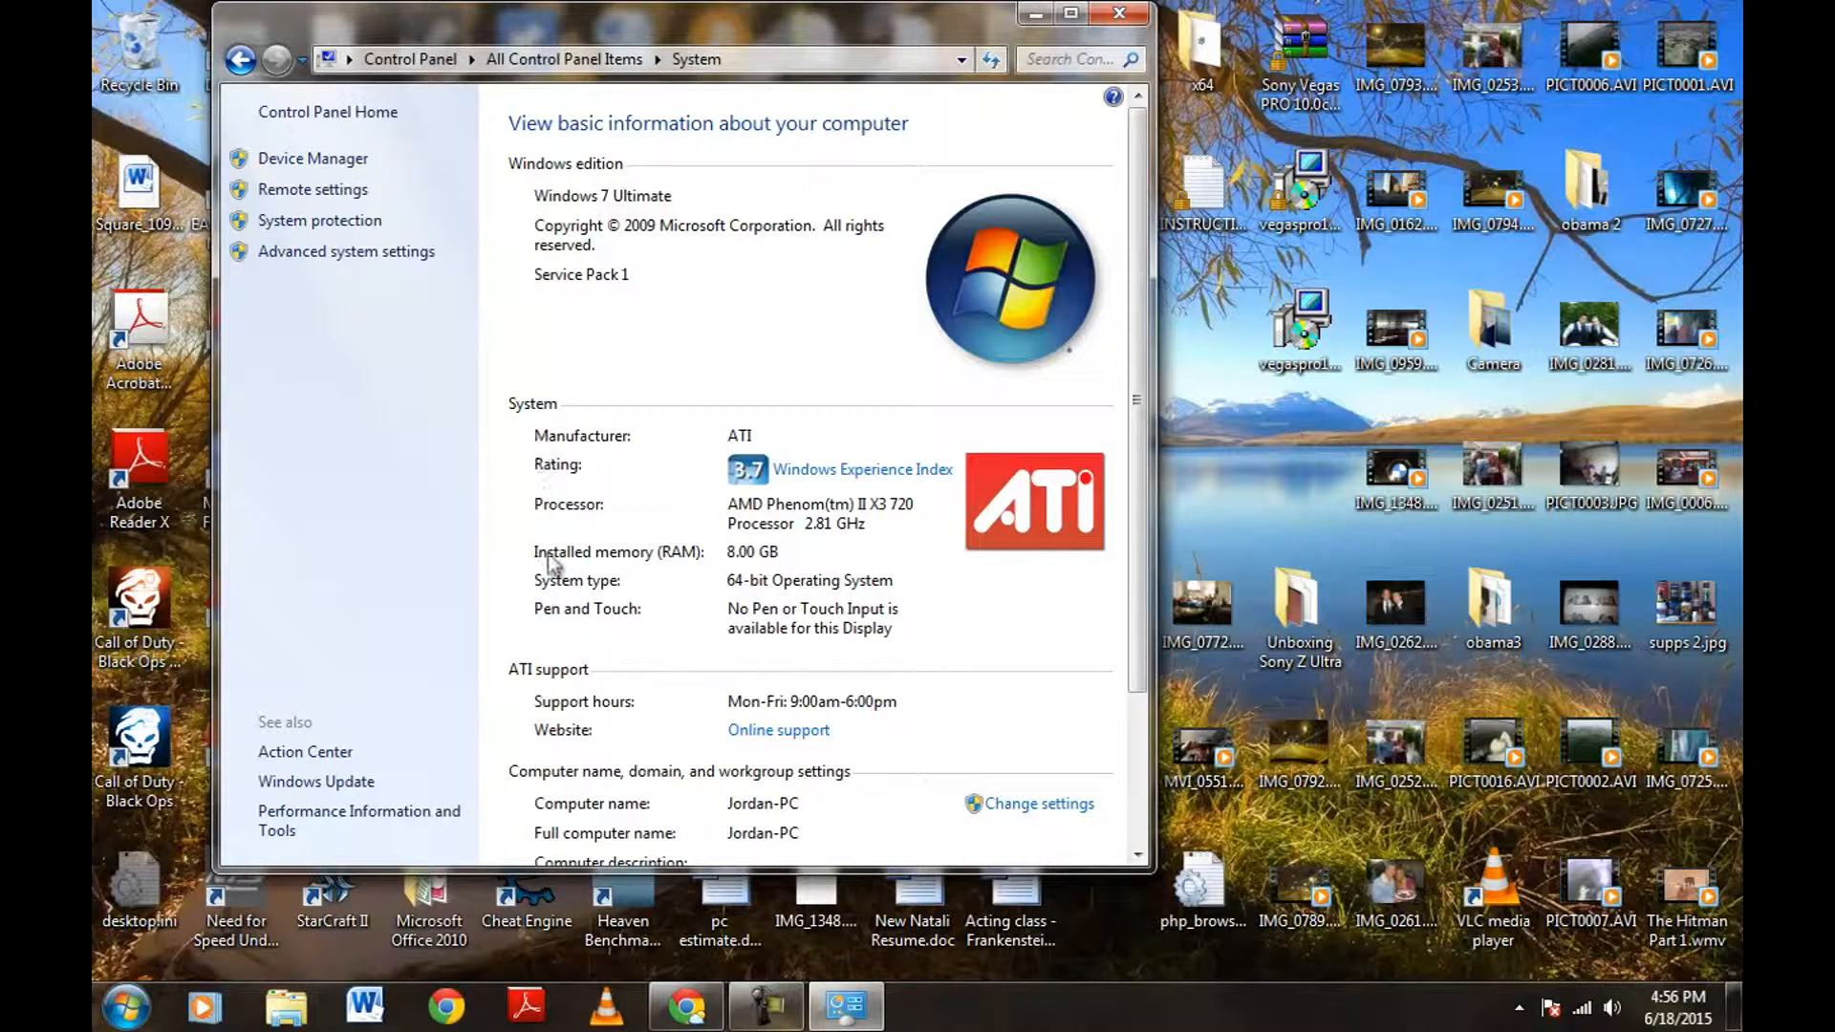
{"action": "mouse_move", "coordinate": [613, 599]}
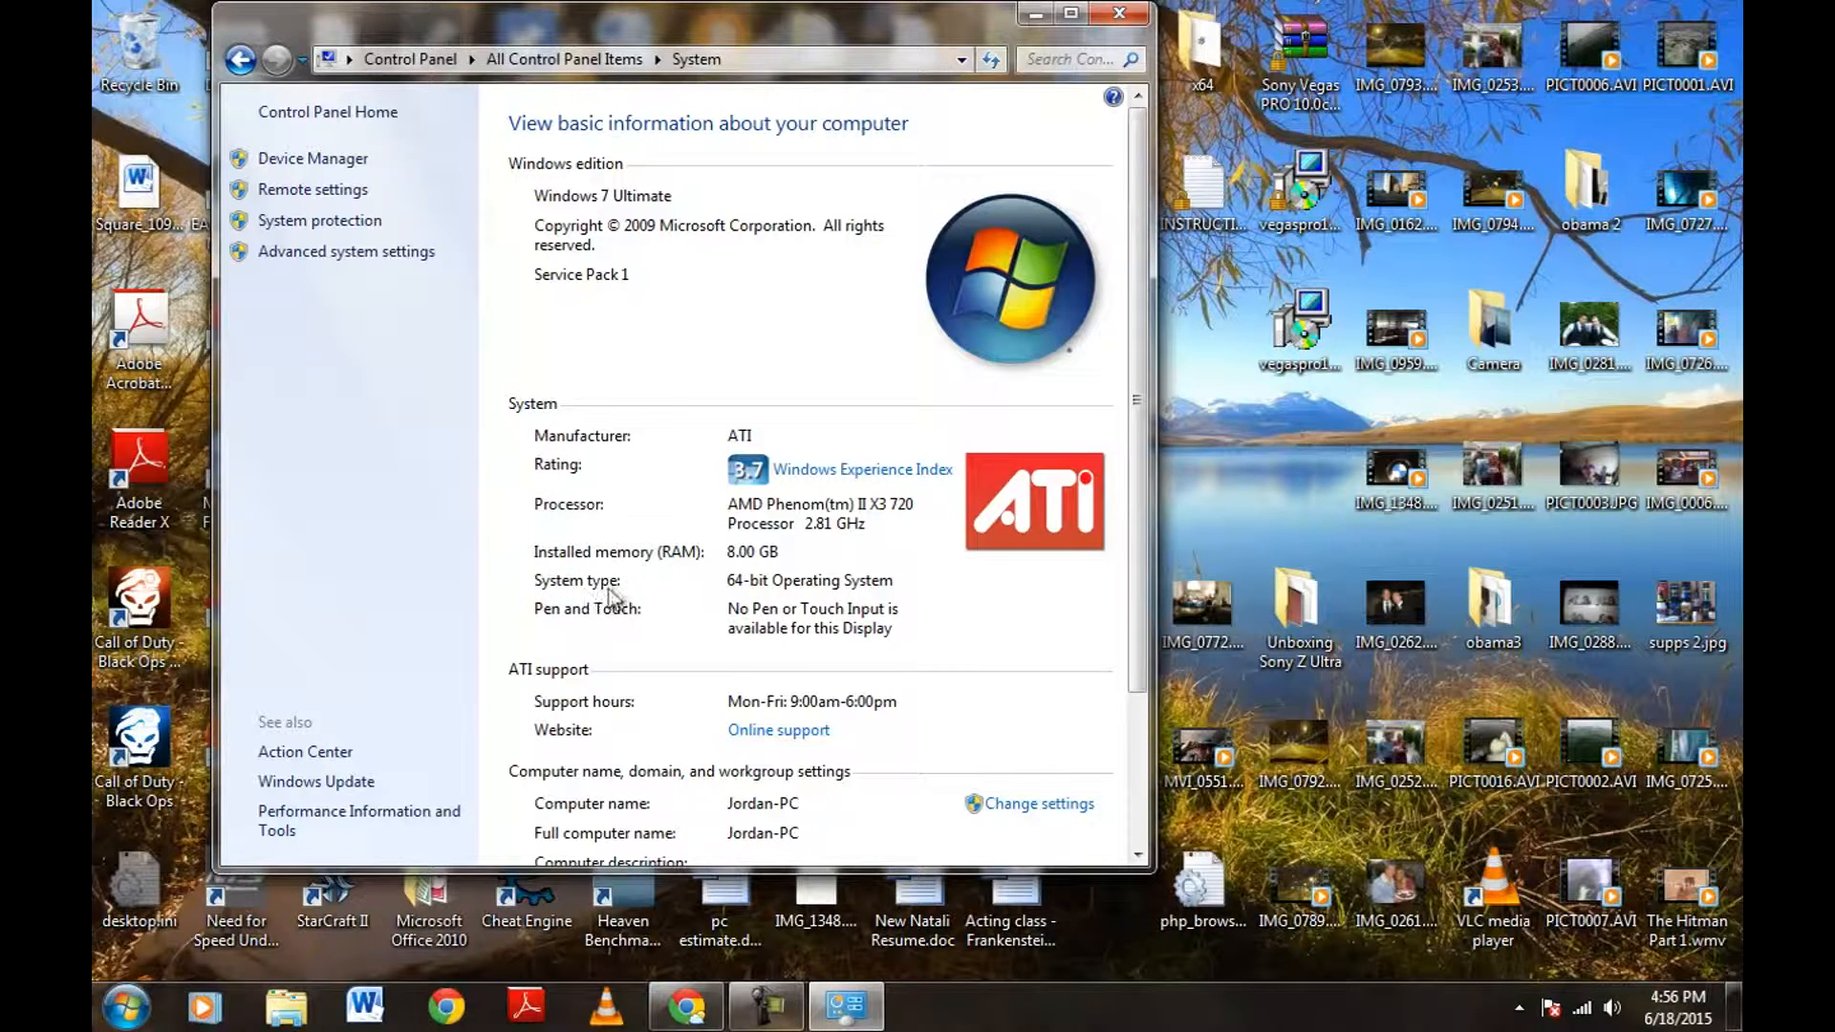
{"action": "mouse_move", "coordinate": [740, 599]}
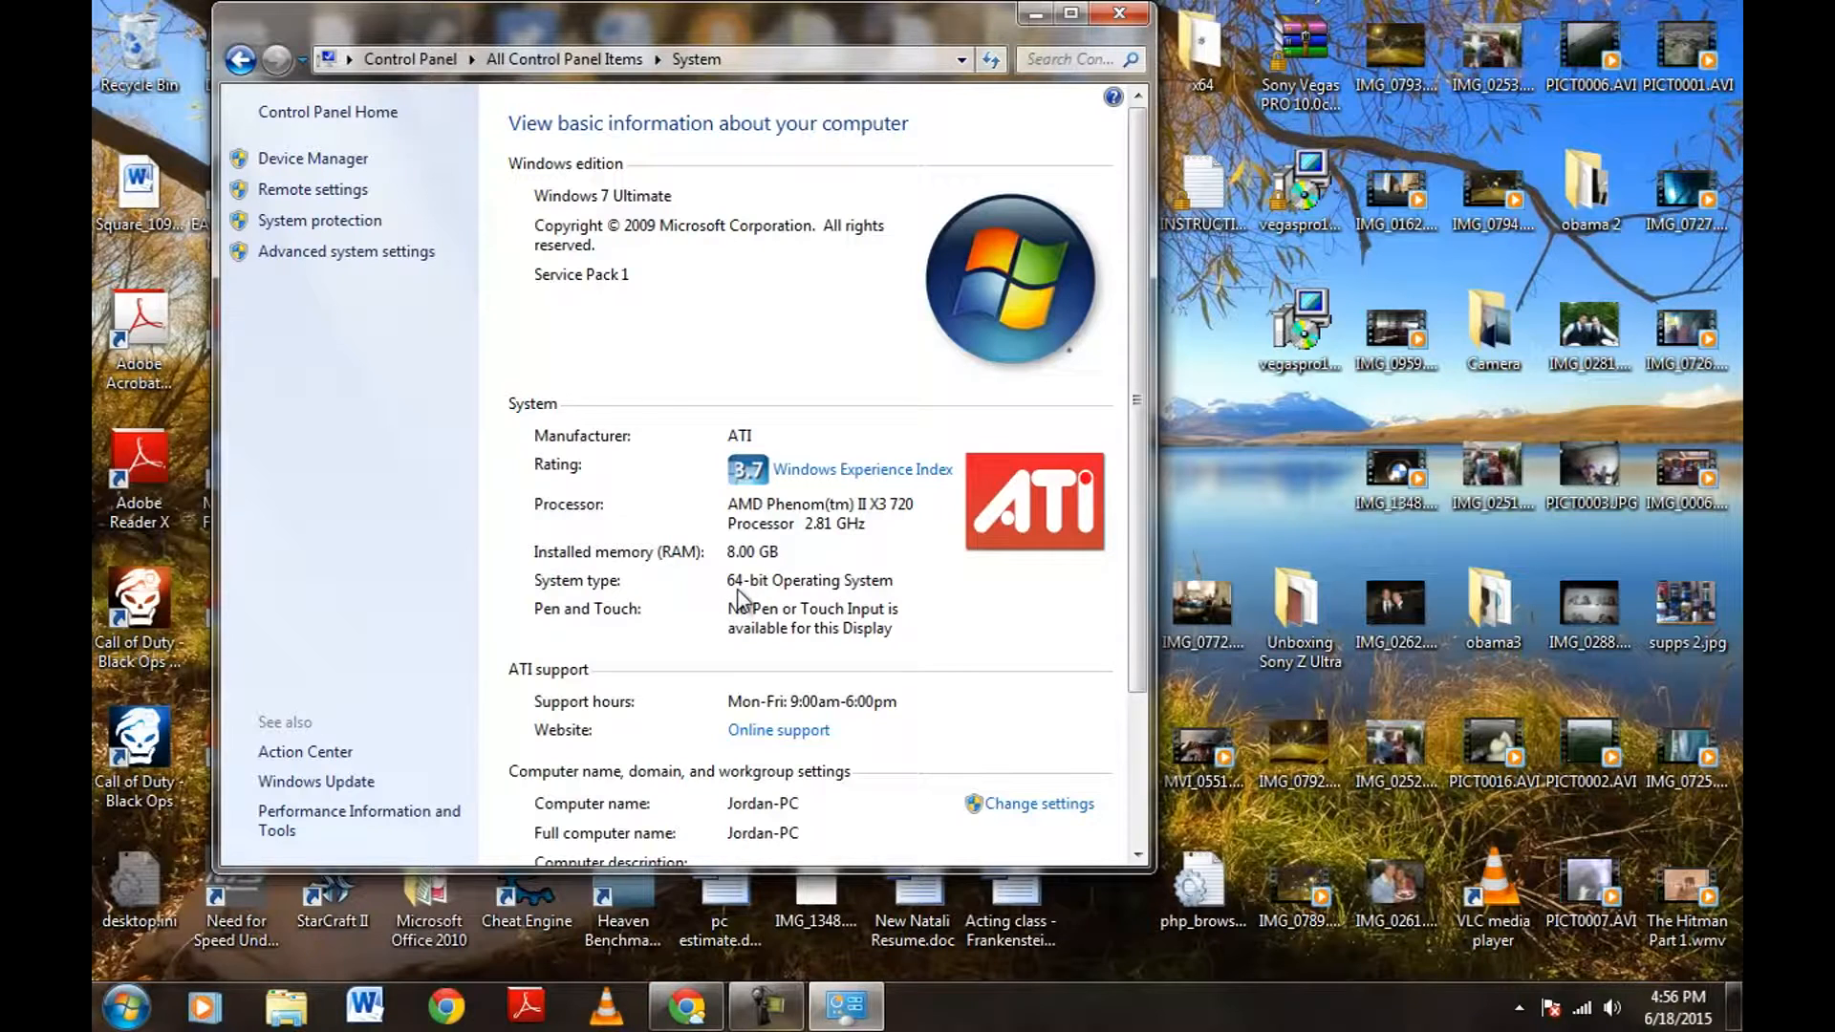
{"action": "mouse_move", "coordinate": [866, 601]}
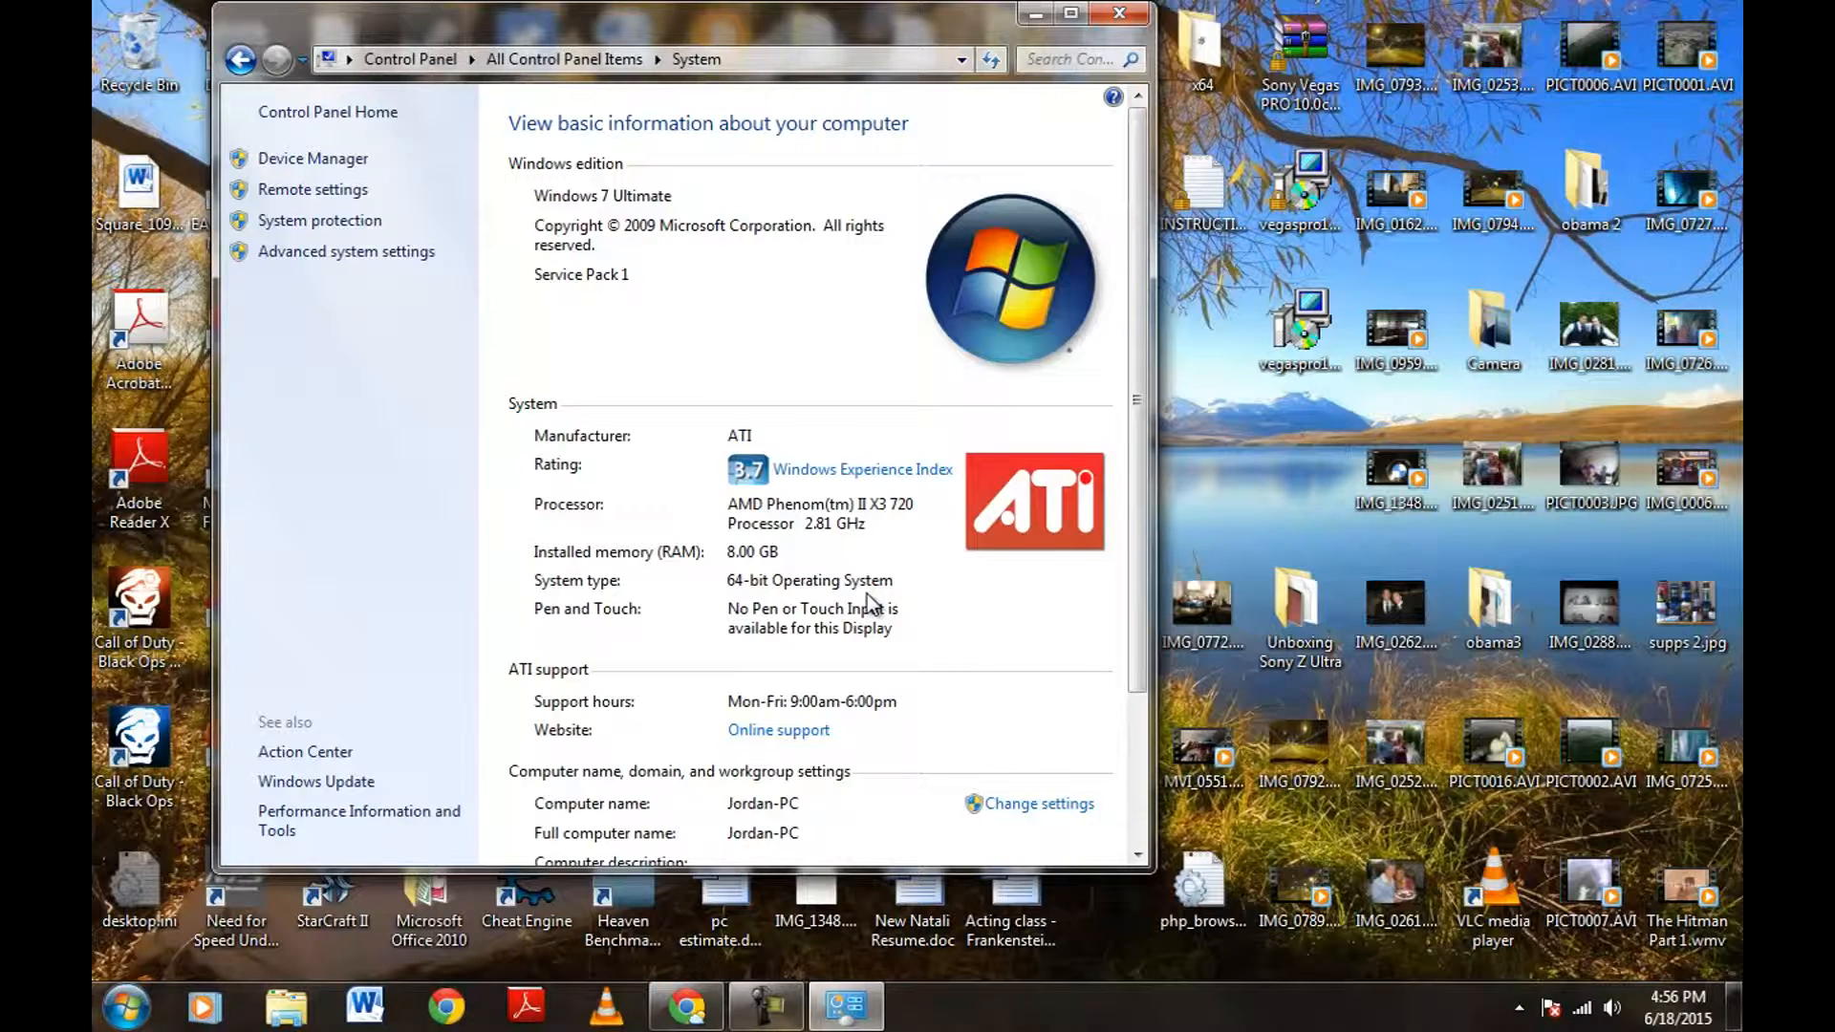
{"action": "mouse_move", "coordinate": [518, 603]}
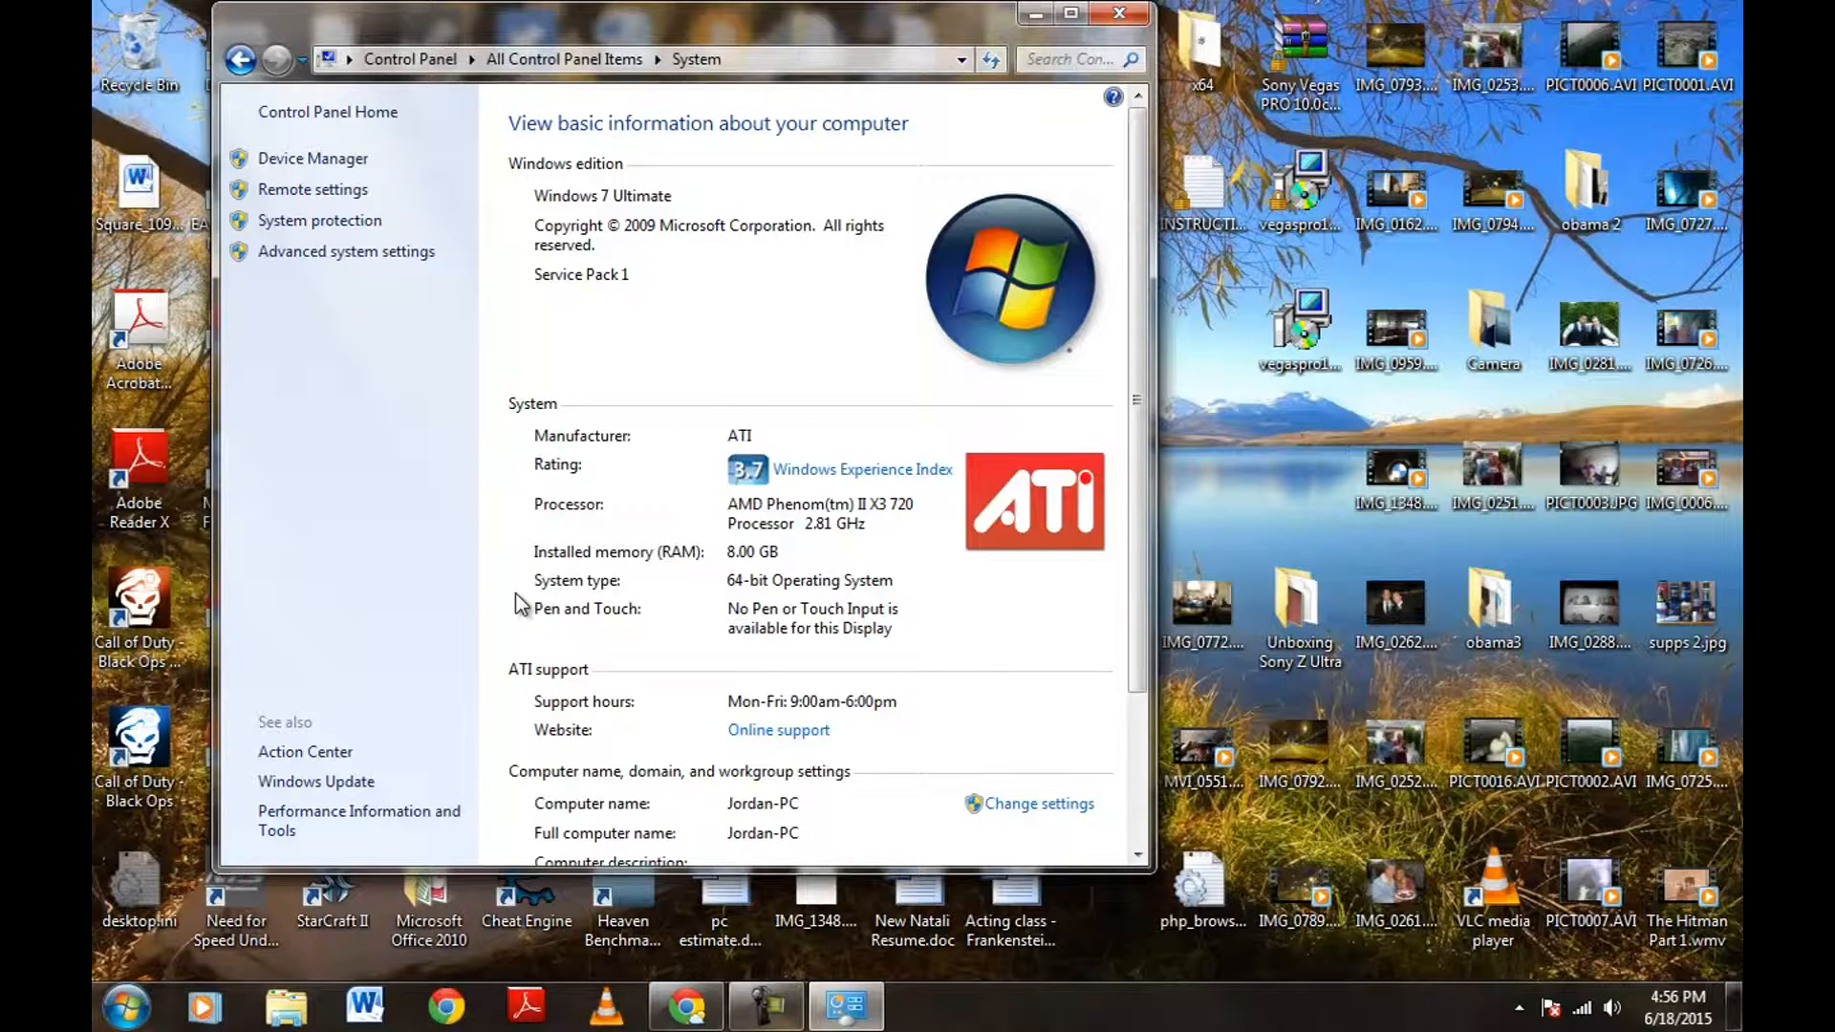
{"action": "mouse_move", "coordinate": [522, 522]}
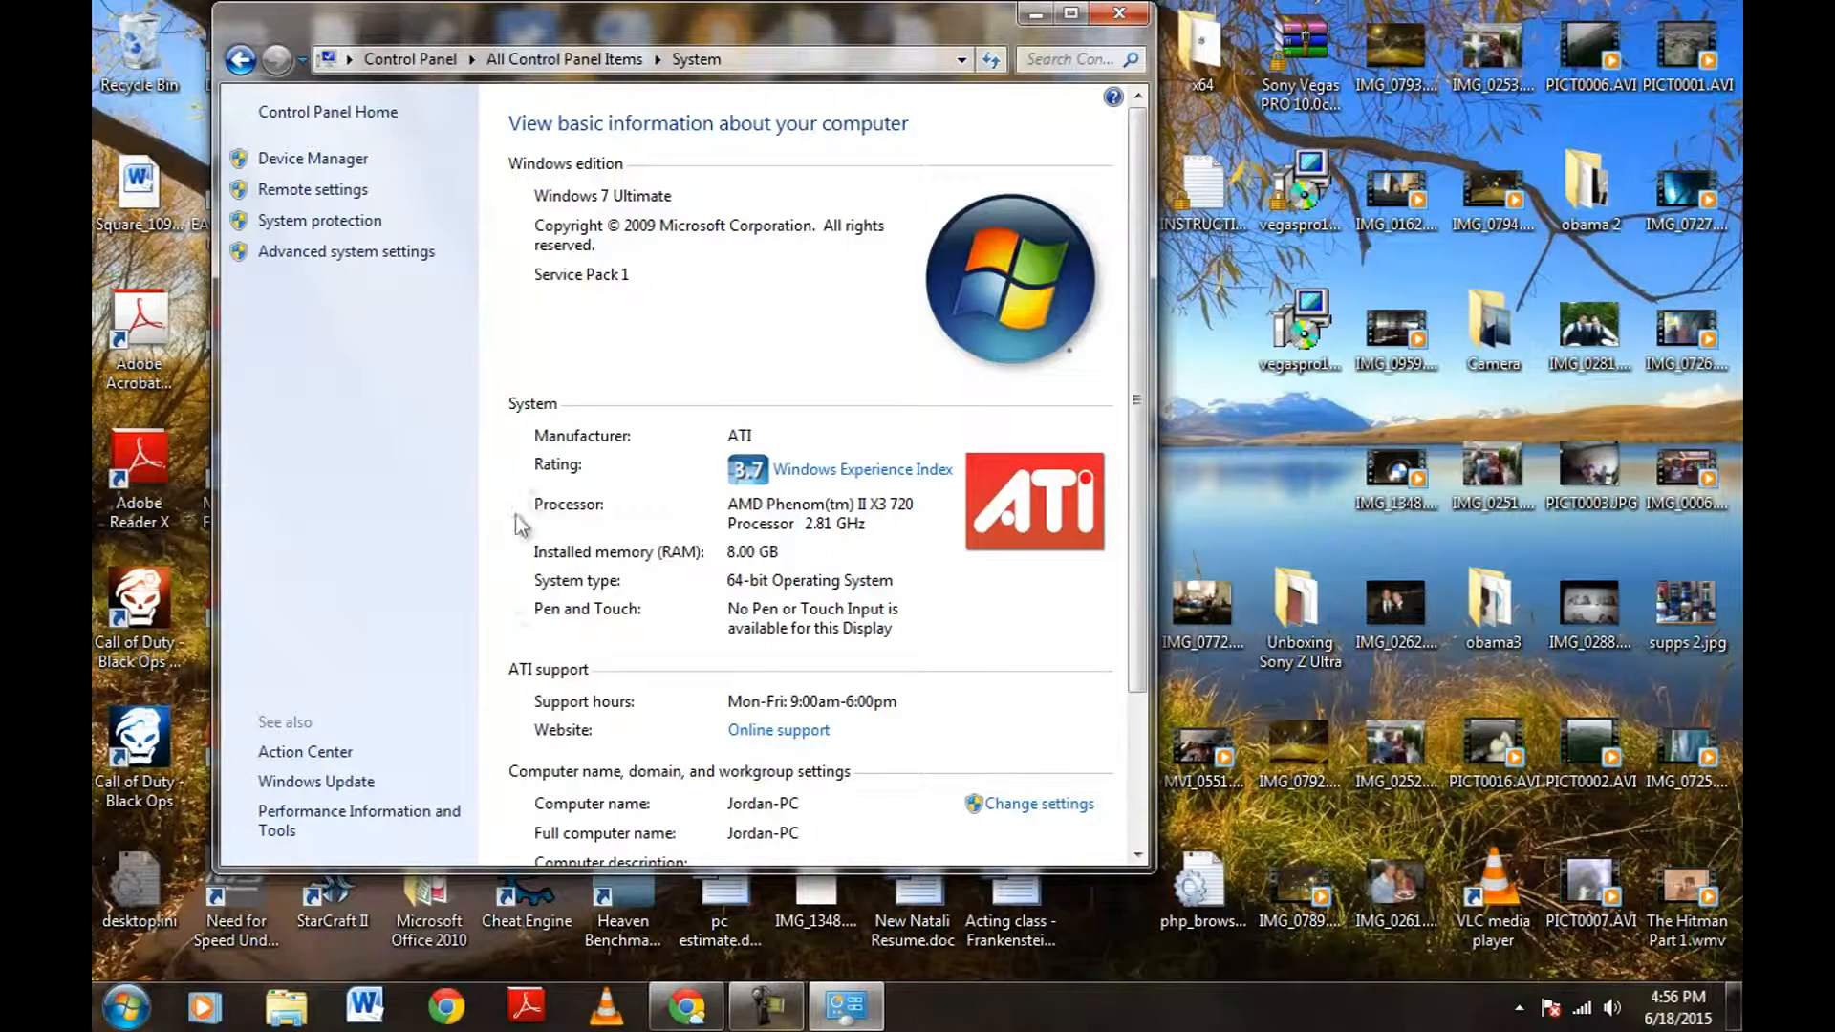
{"action": "mouse_move", "coordinate": [757, 565]}
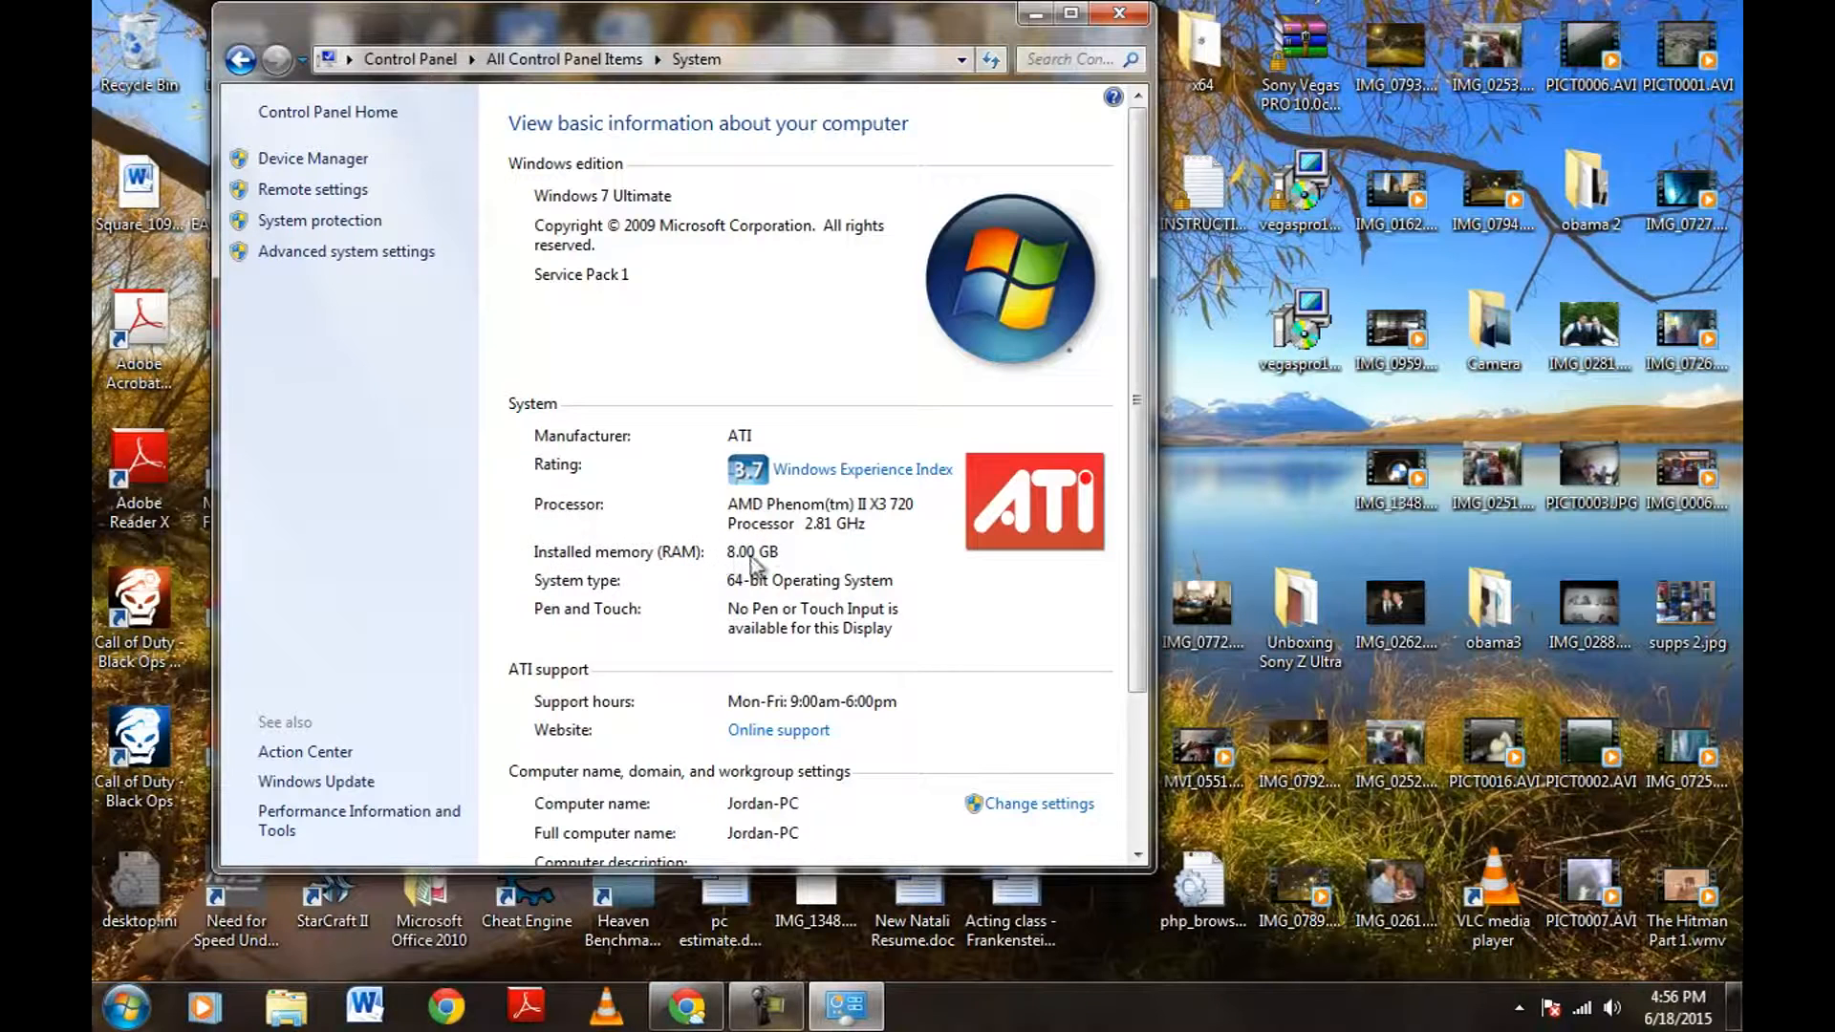
{"action": "mouse_move", "coordinate": [596, 211]}
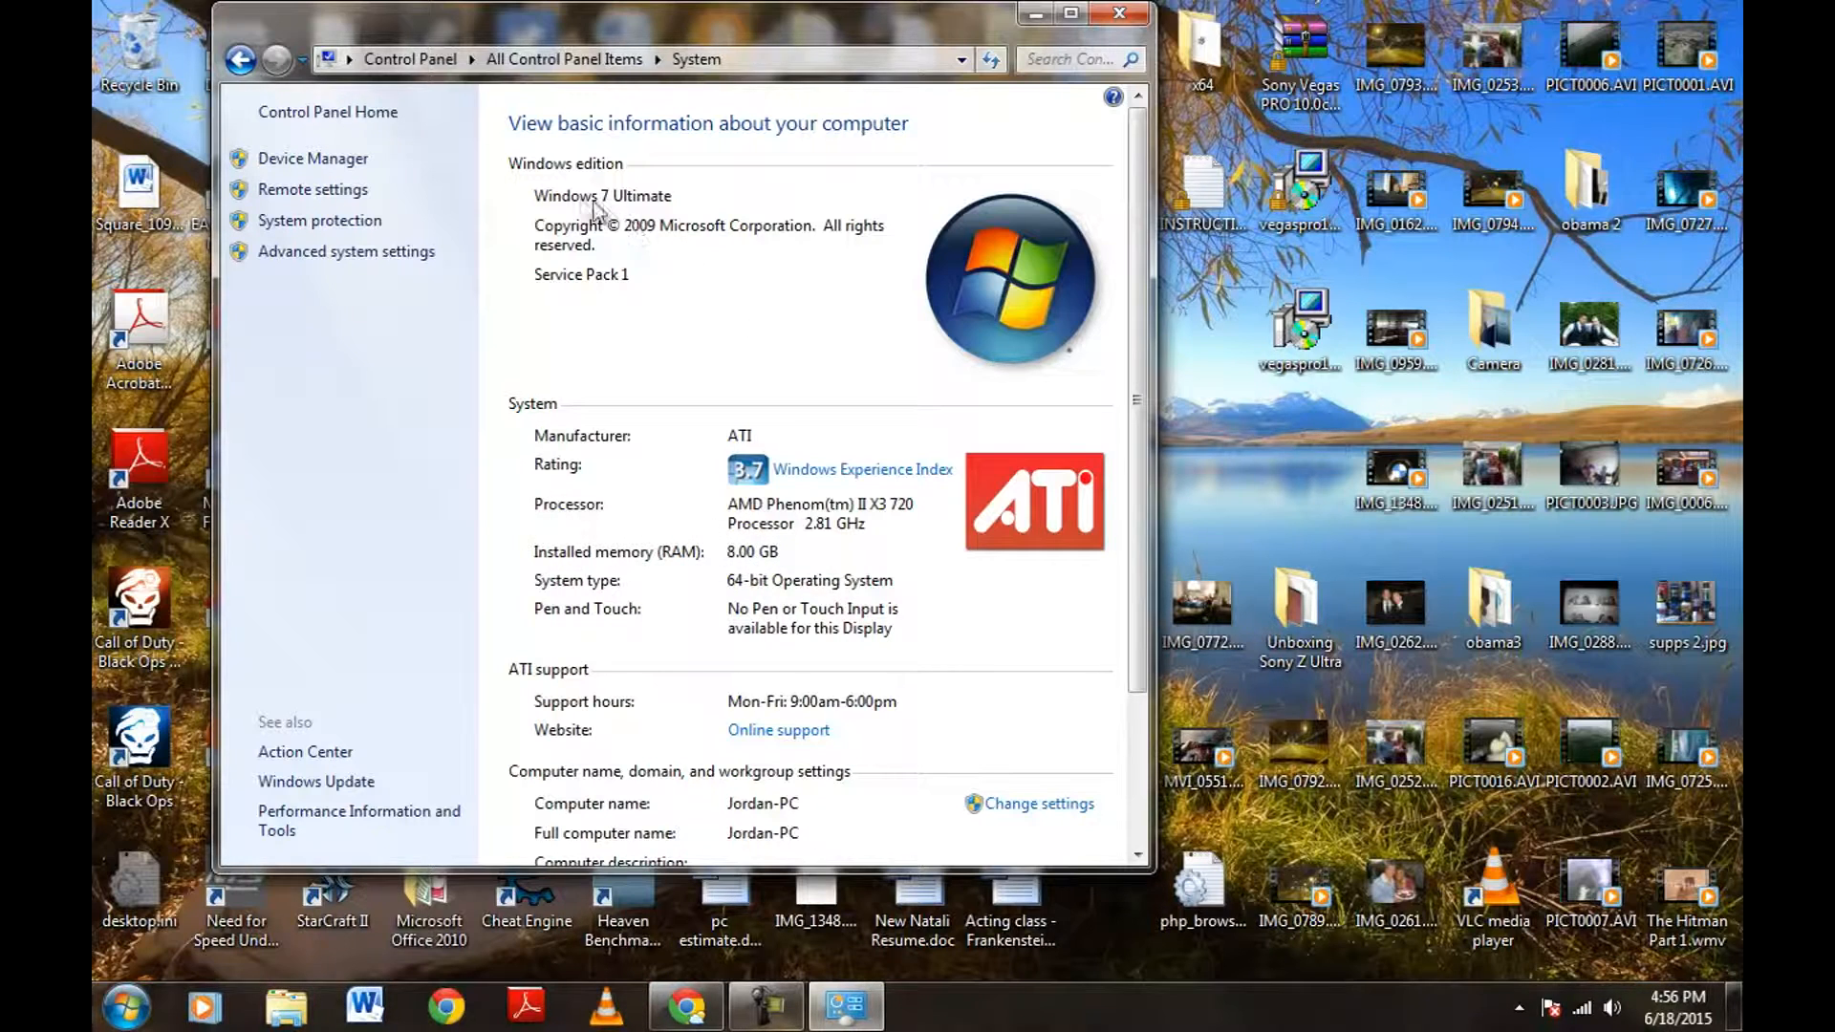
{"action": "mouse_move", "coordinate": [637, 213]}
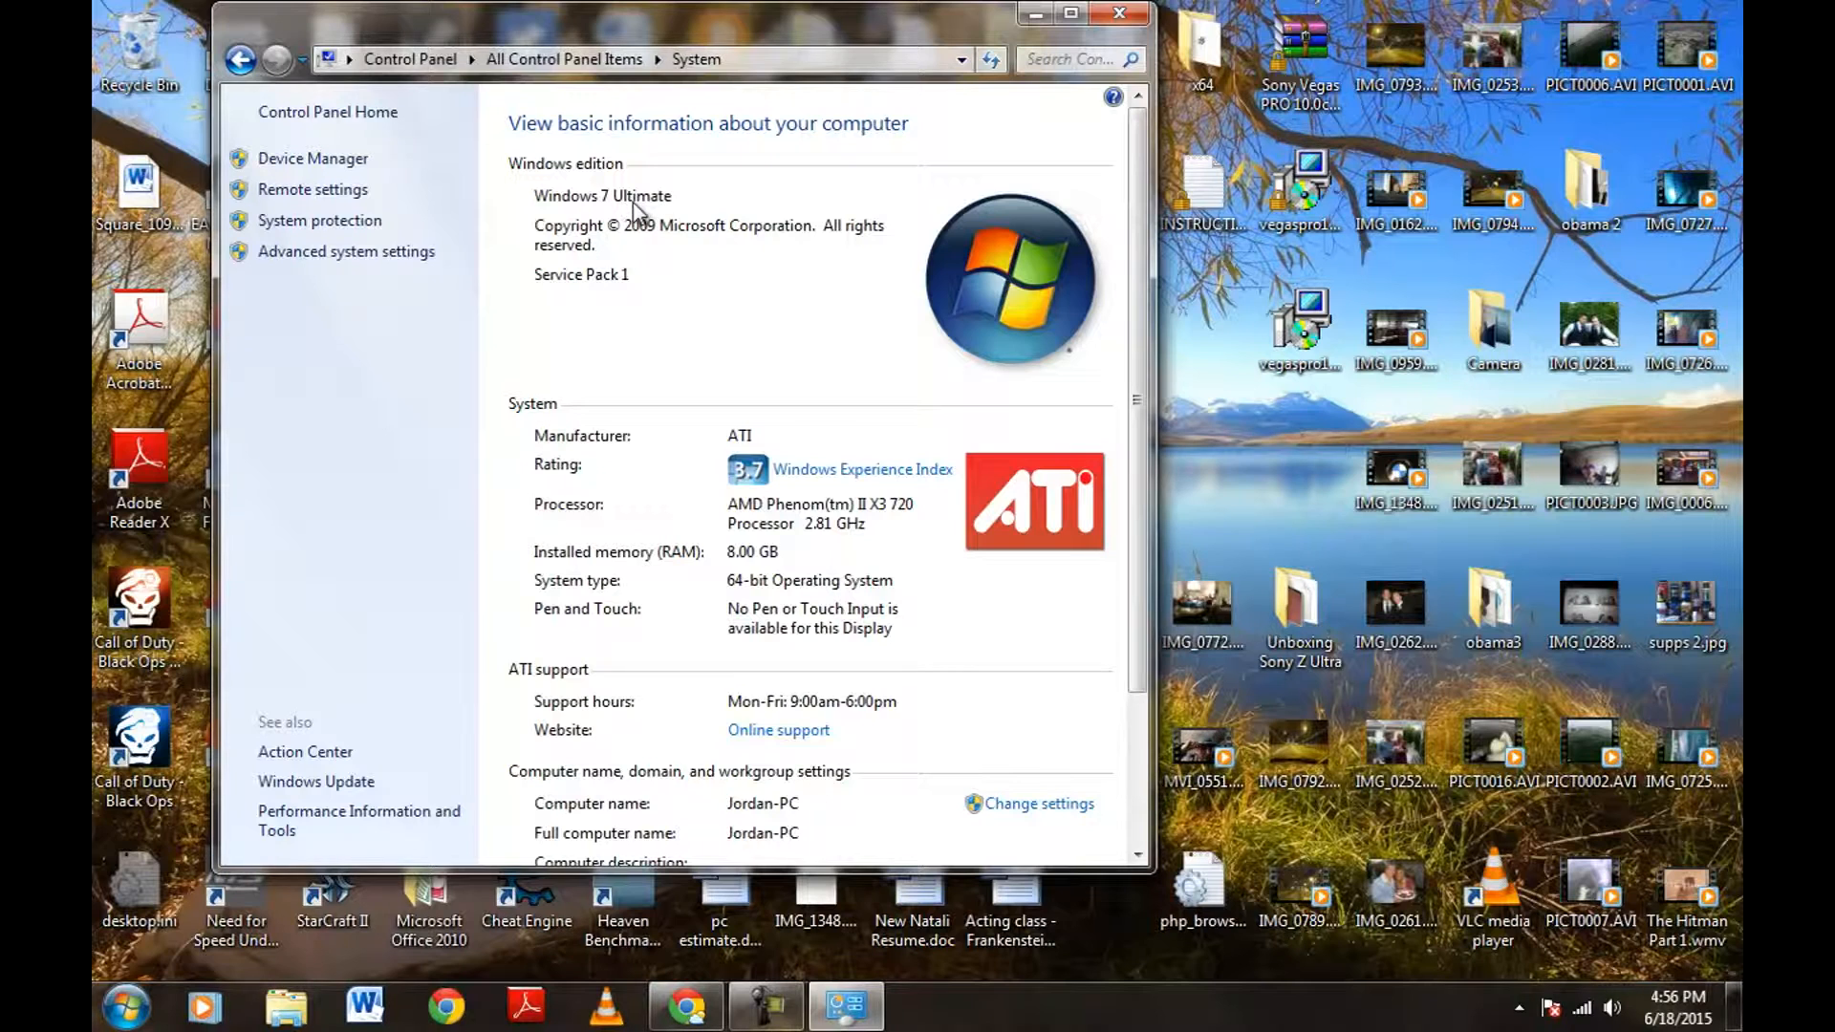
{"action": "mouse_move", "coordinate": [603, 289]}
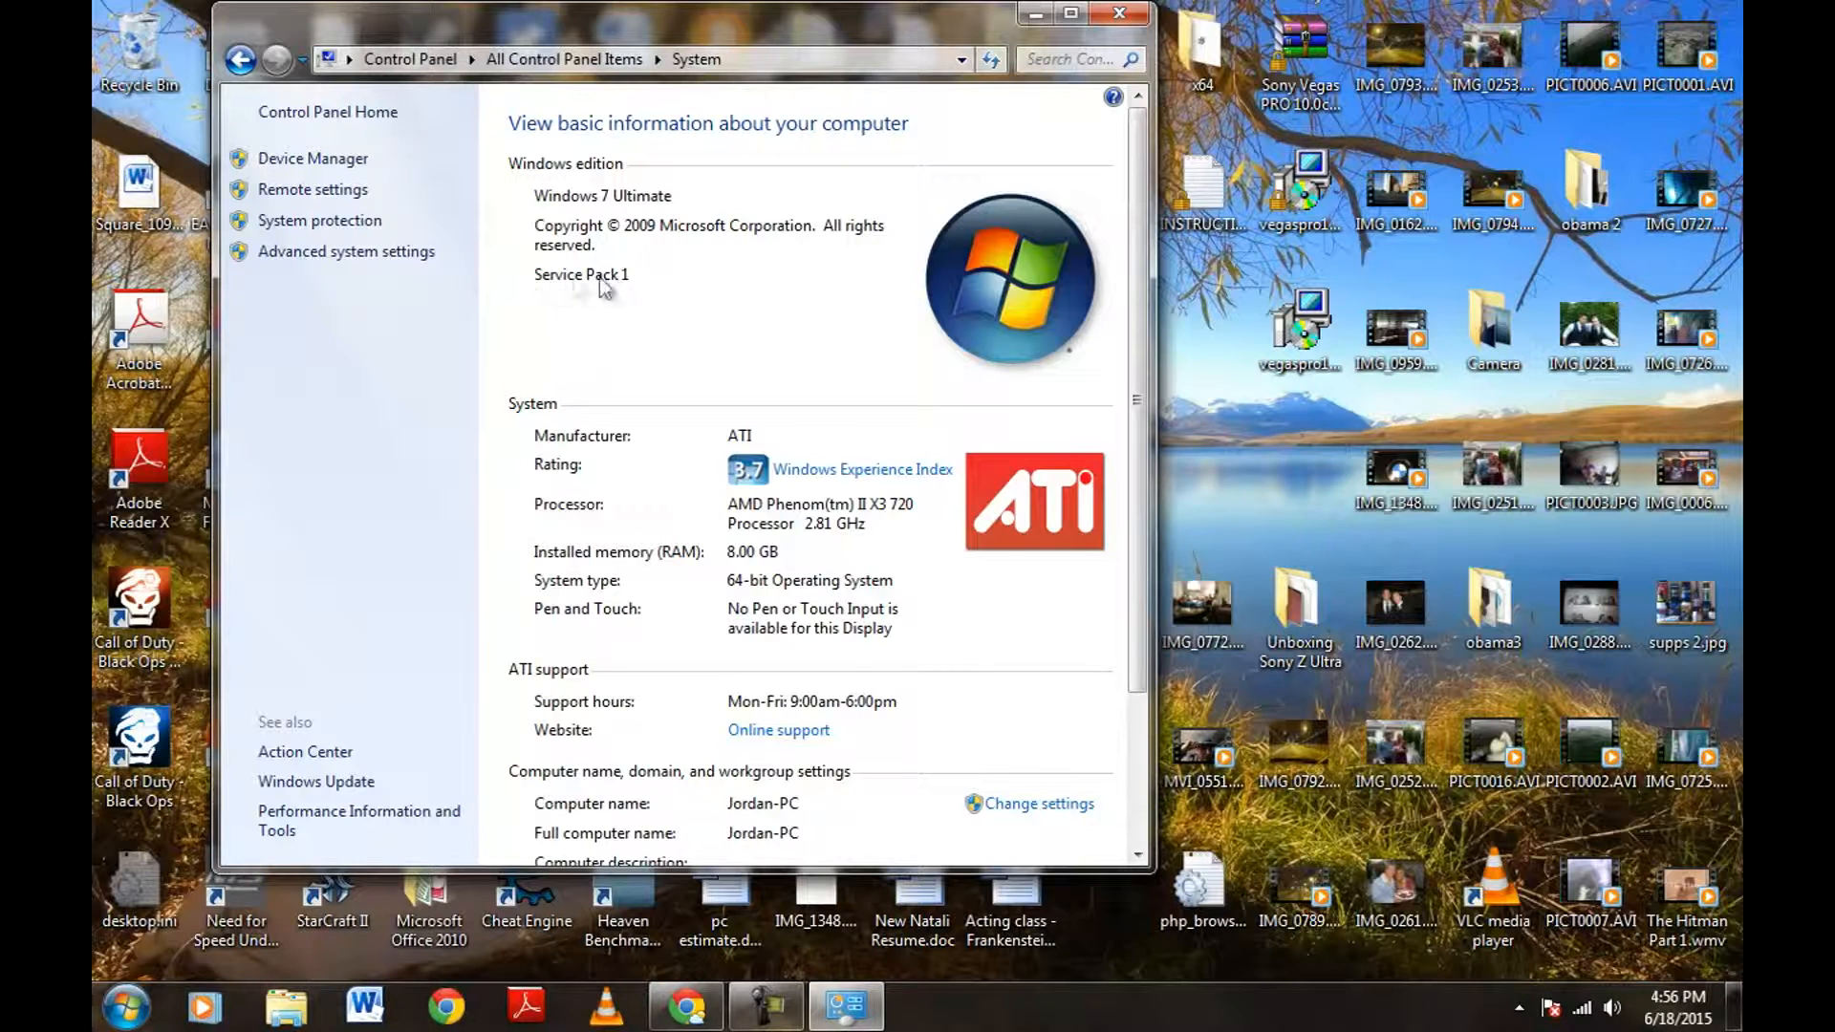
{"action": "mouse_move", "coordinate": [422, 608]}
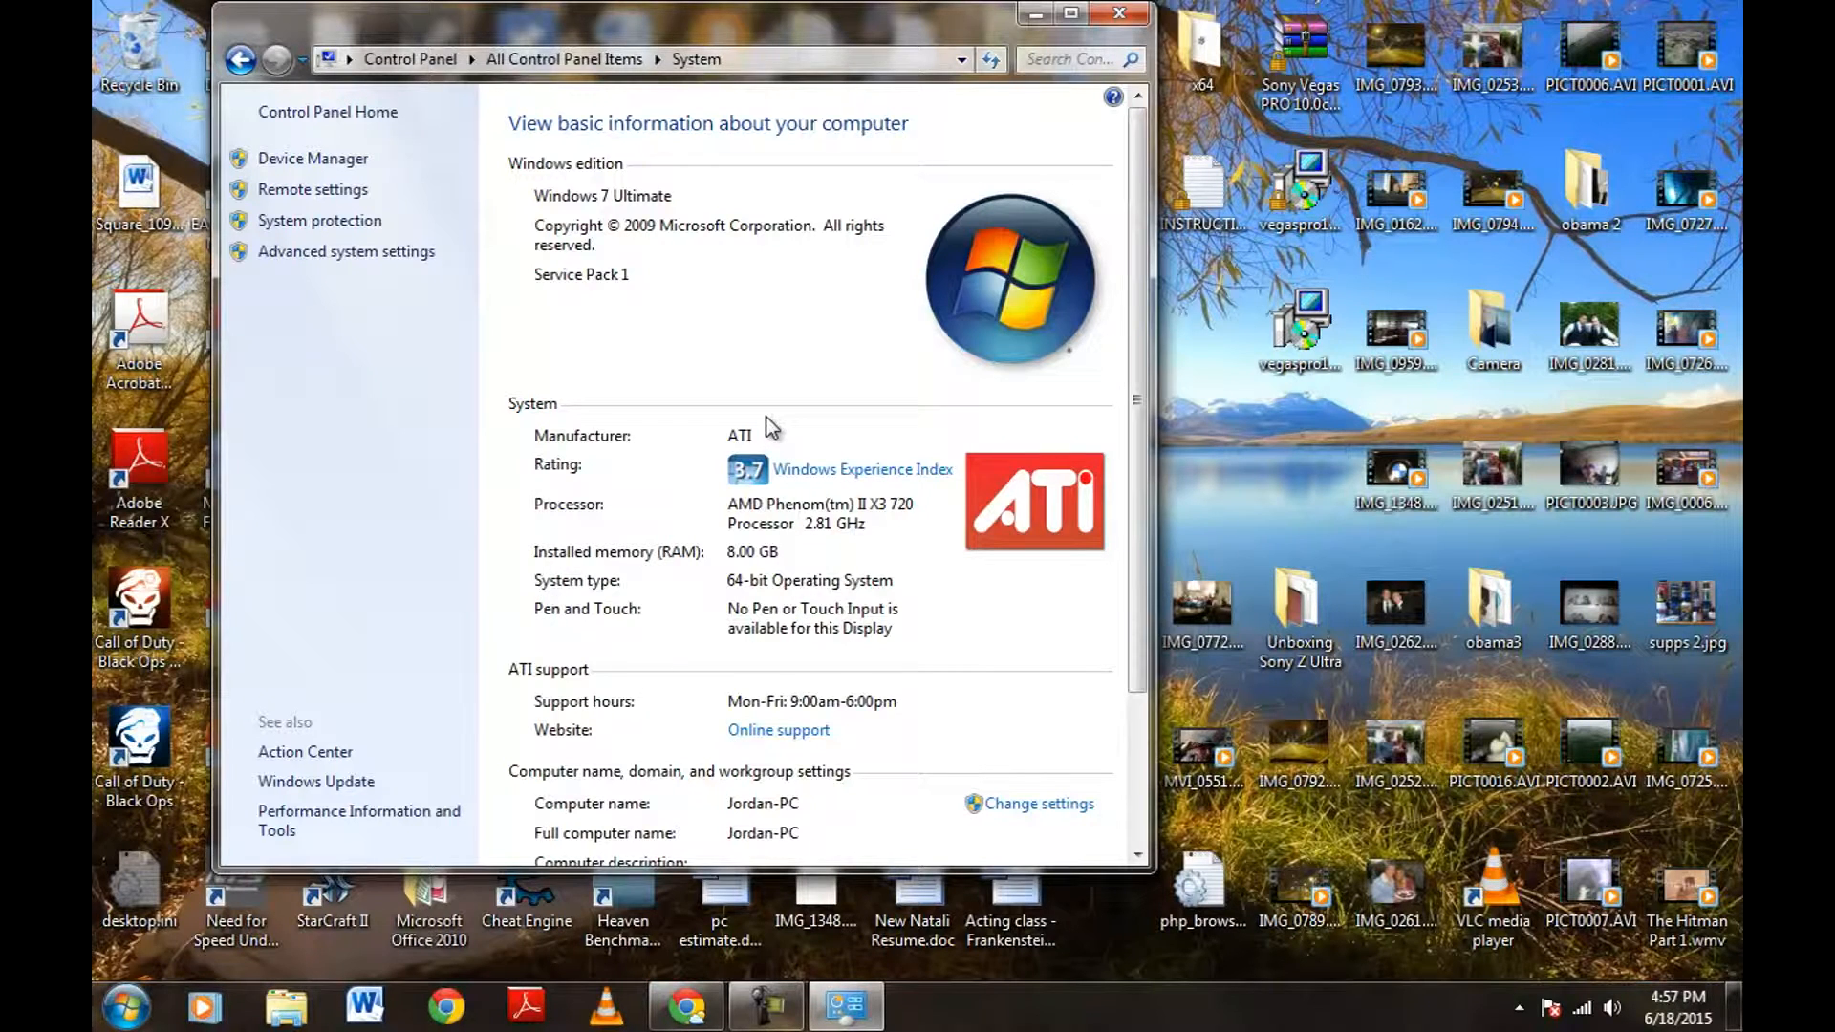
{"action": "mouse_move", "coordinate": [465, 501]}
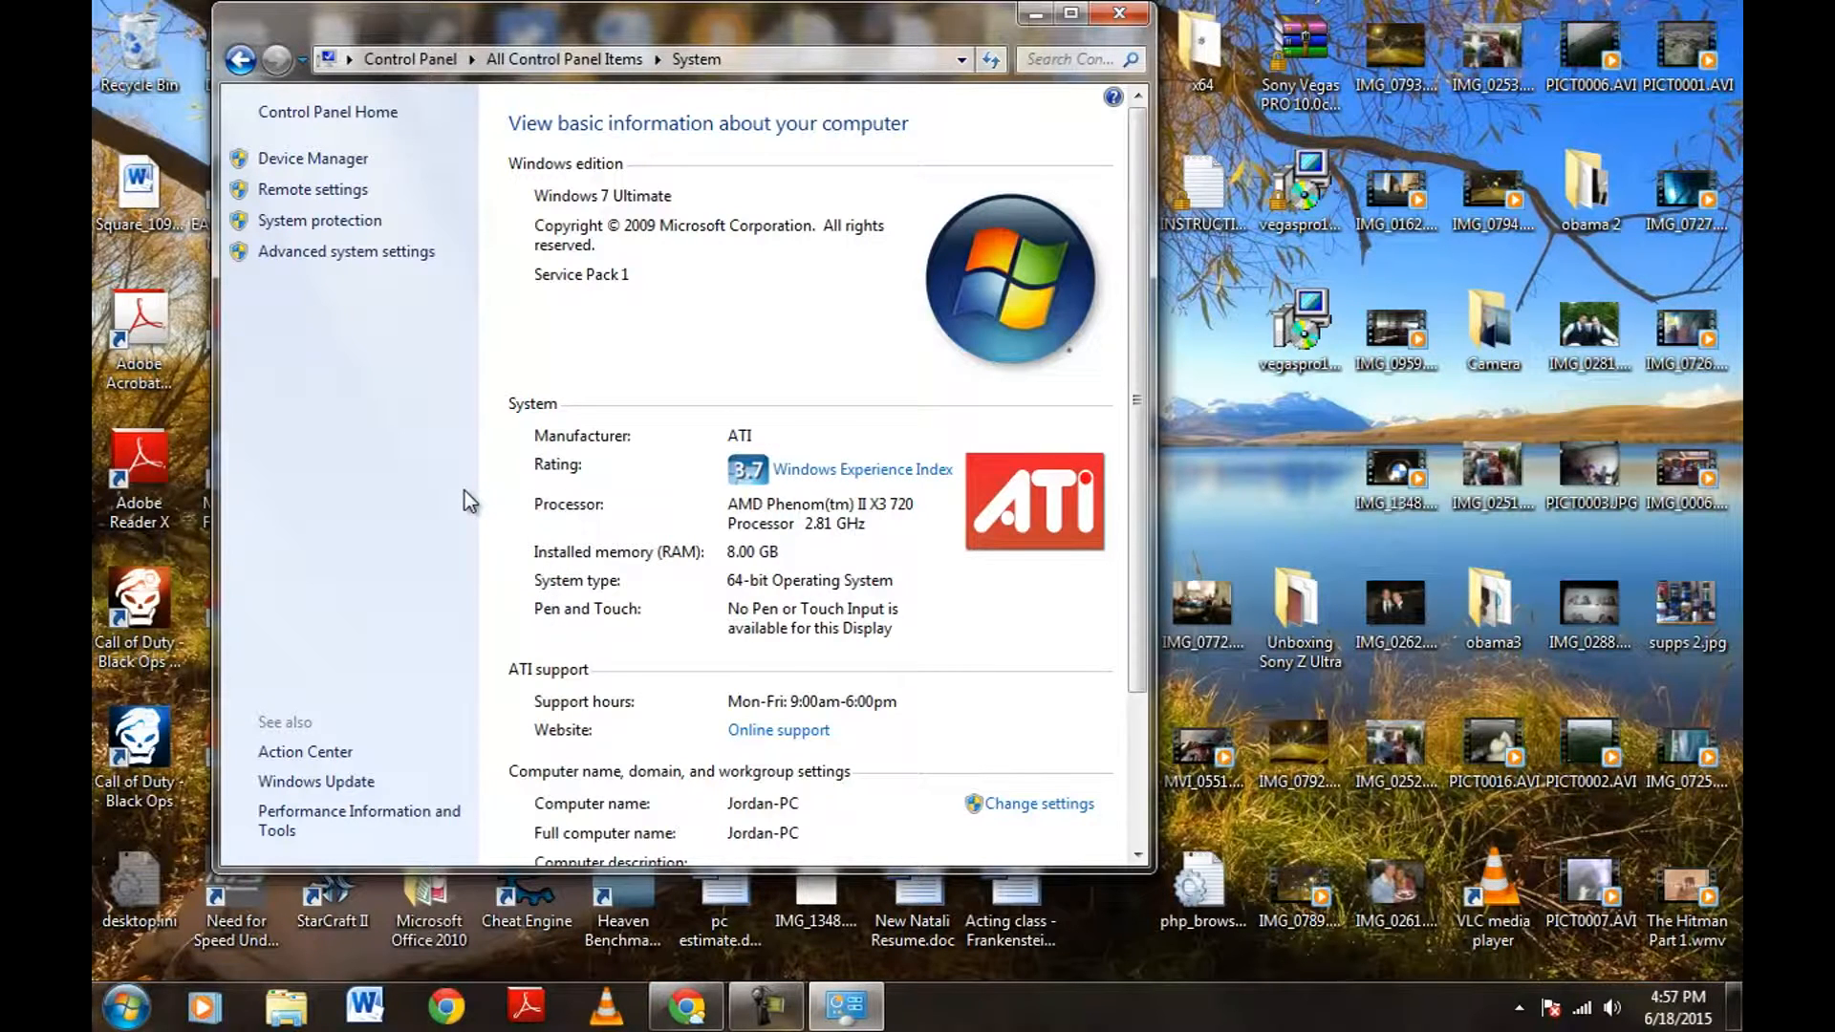